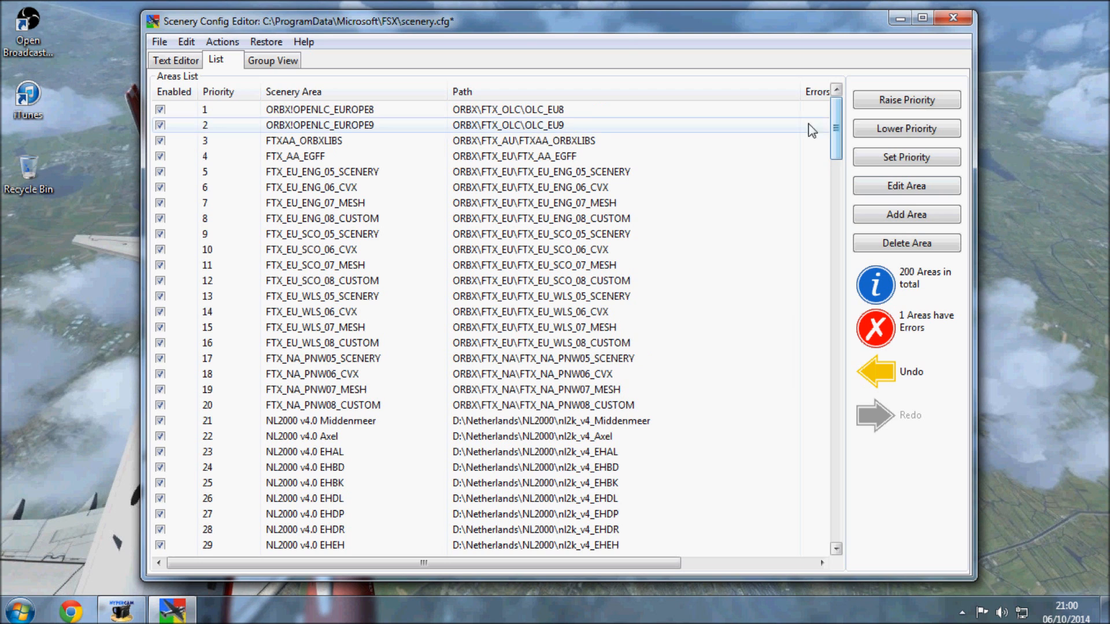
Browse the scenery area list, view the raw scenery.cfg text, then show areas by group
left_click(319, 234)
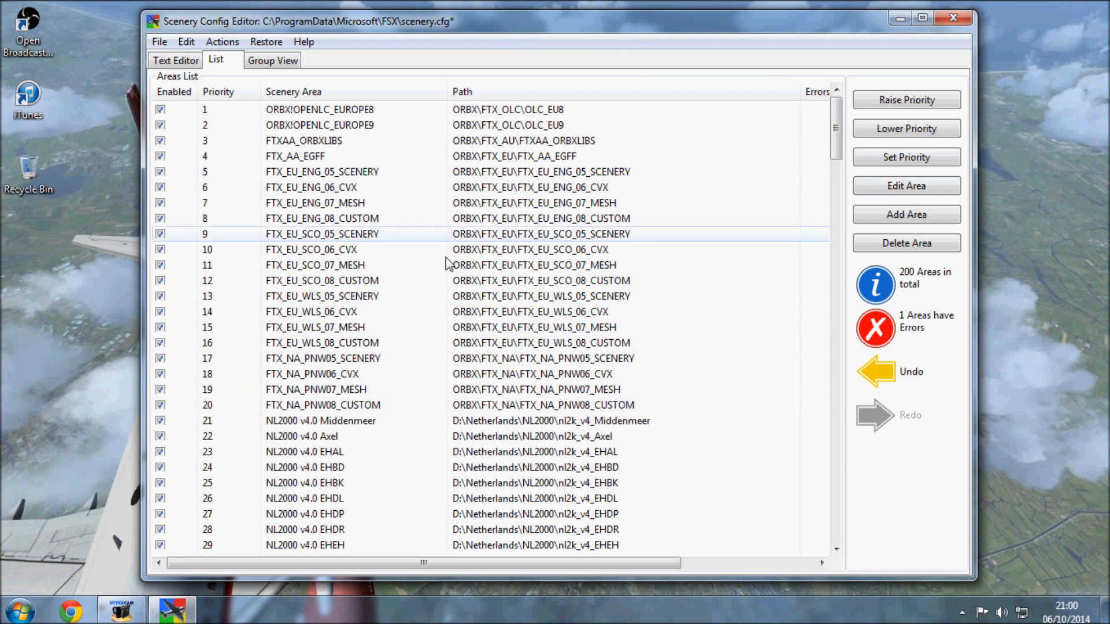
scroll("down", 3)
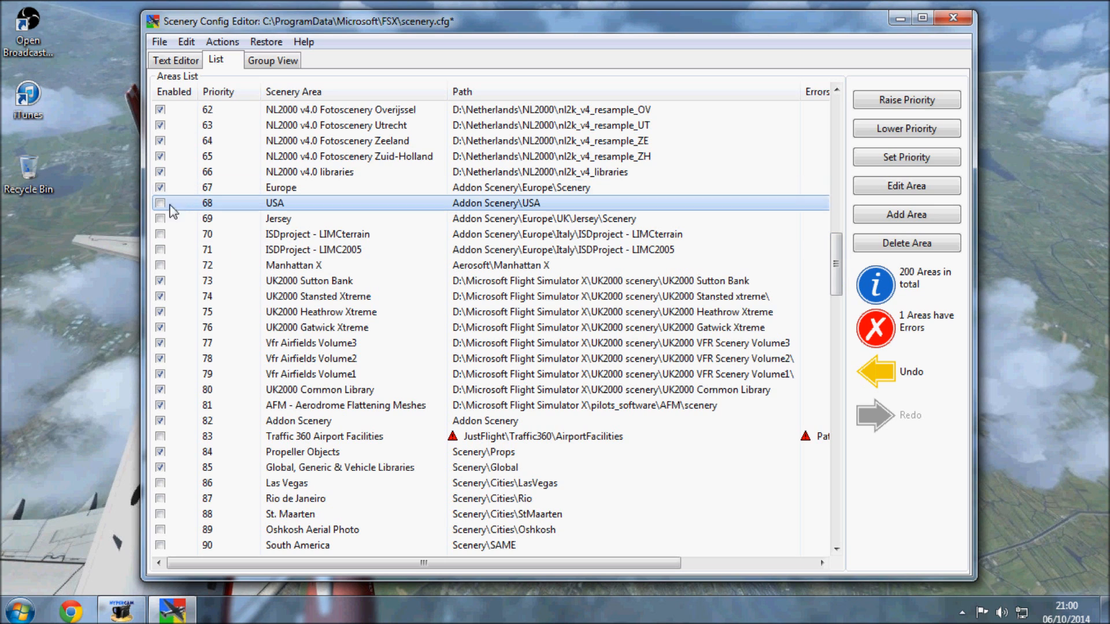
scroll("down", 3)
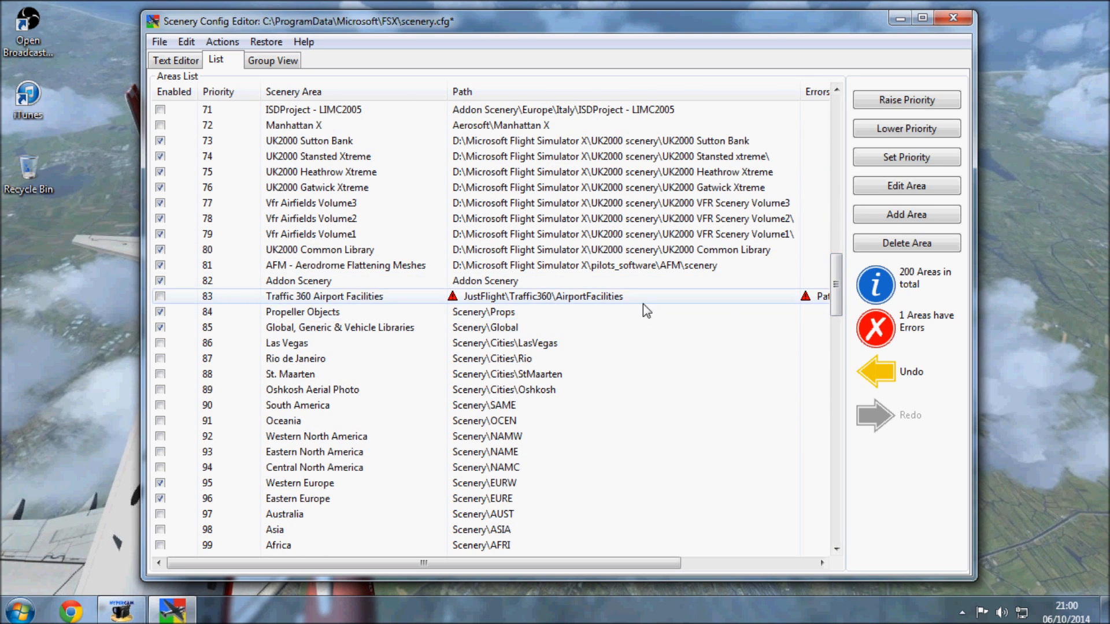
mouse_move(748, 300)
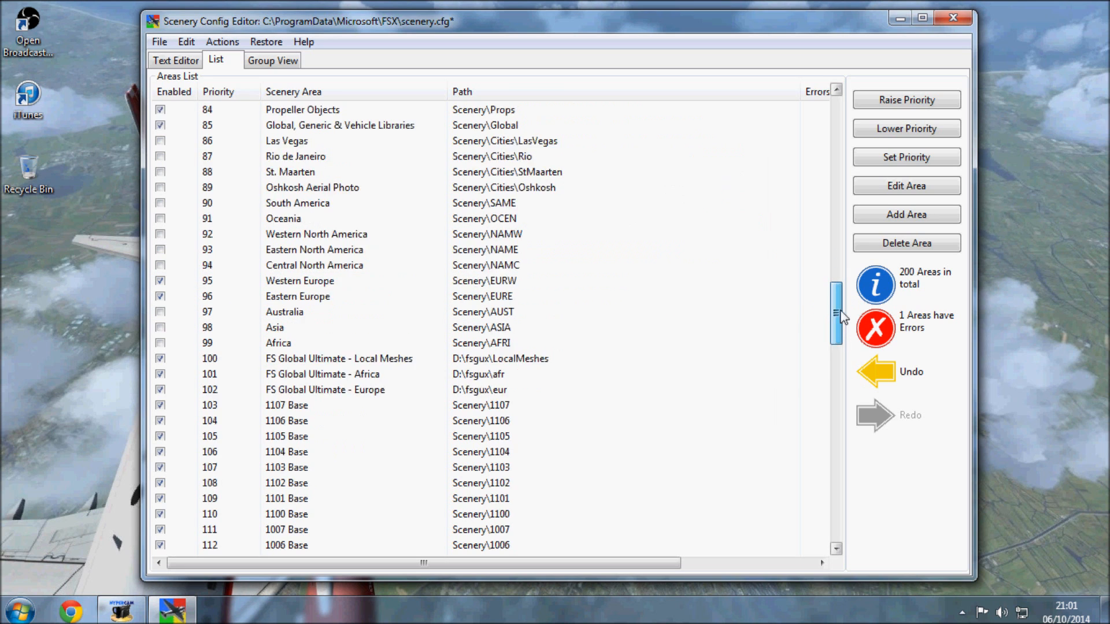
left_click_drag(836, 315, 835, 491)
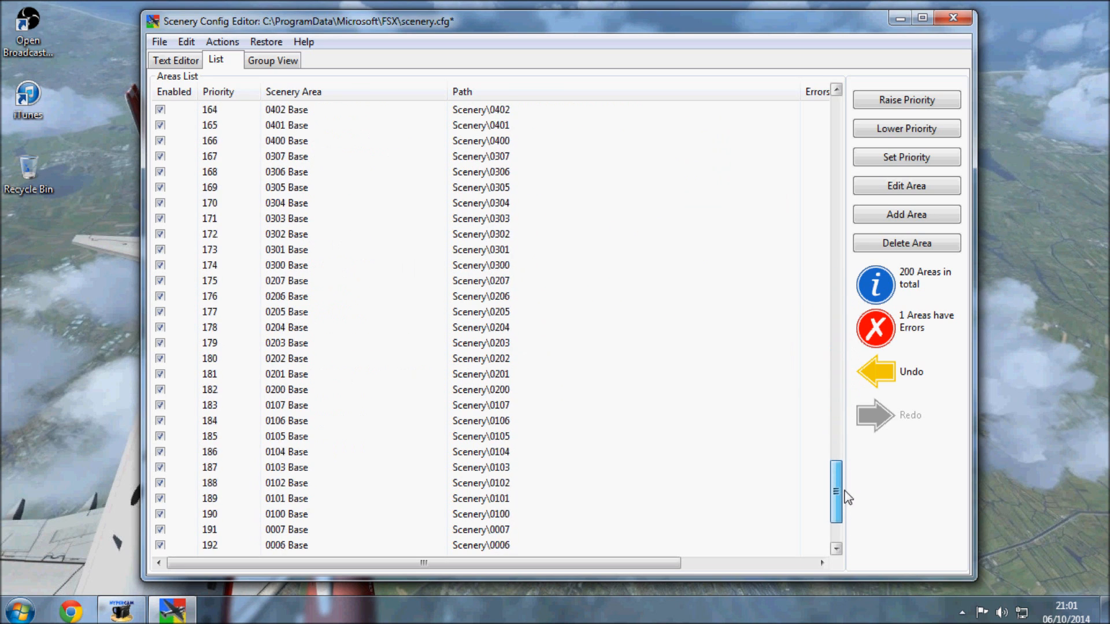
left_click_drag(836, 492, 836, 99)
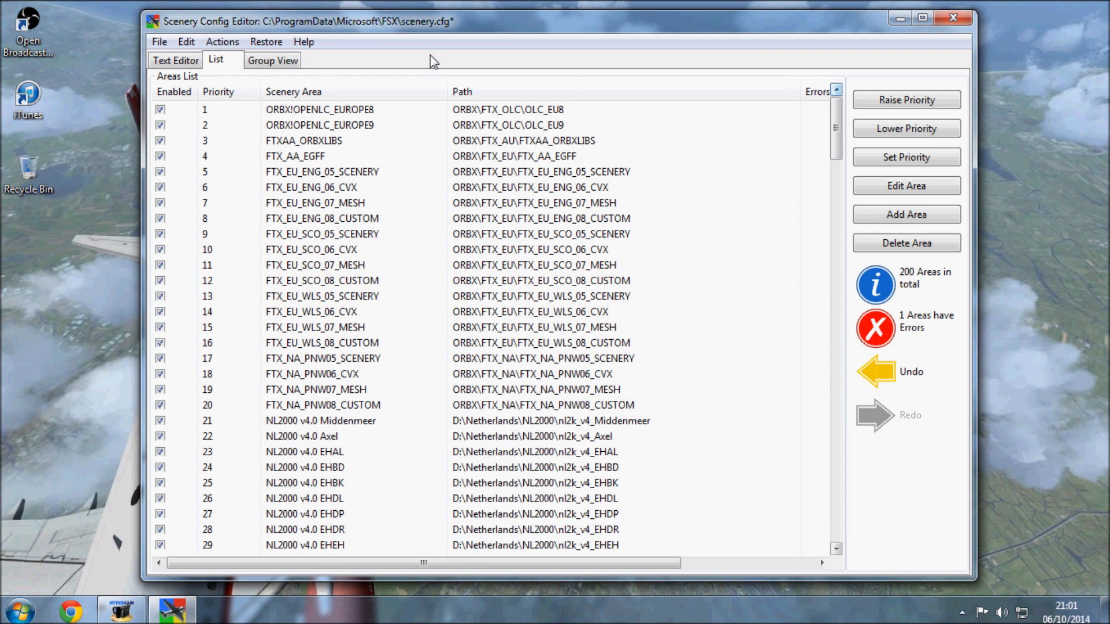
left_click(174, 59)
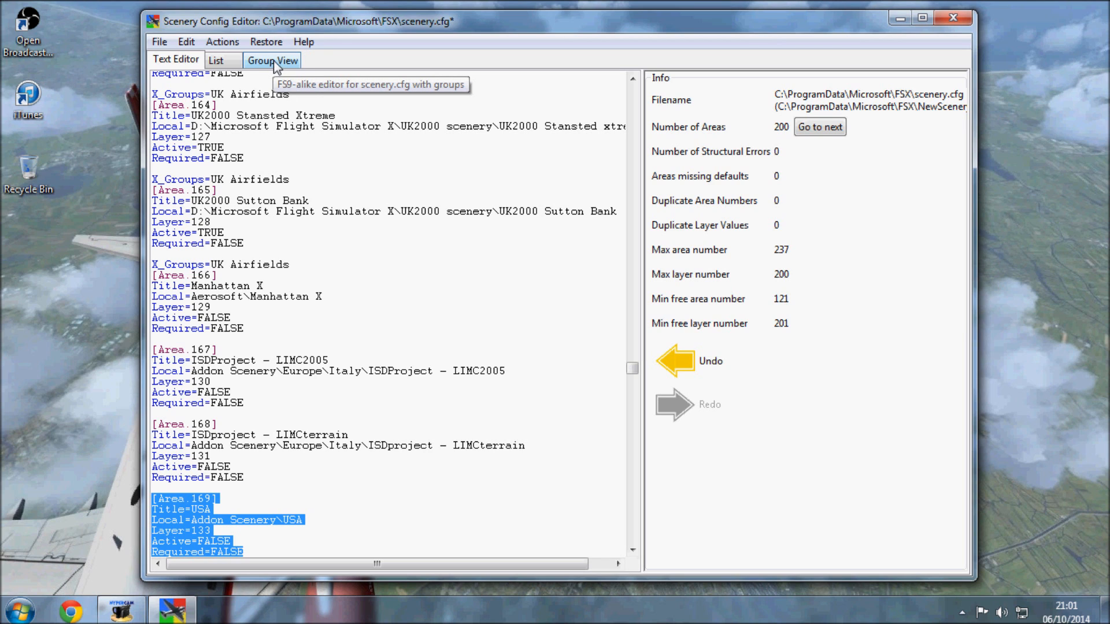
left_click(272, 59)
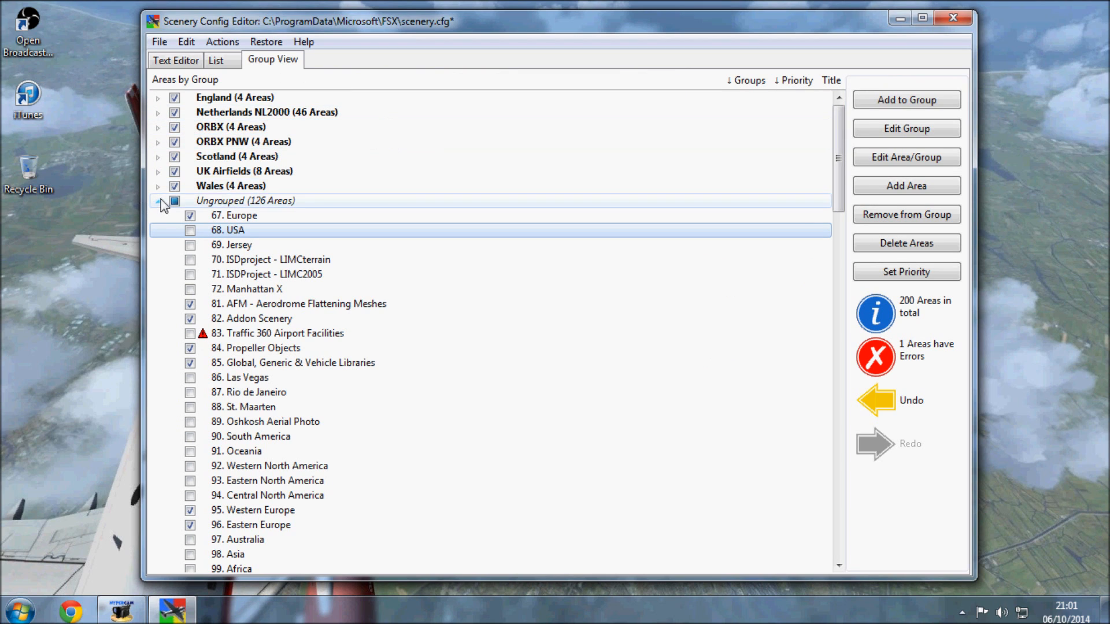
Collapse Ungrouped, then inspect and collapse the England and Netherlands NL2000 groups
left_click(158, 201)
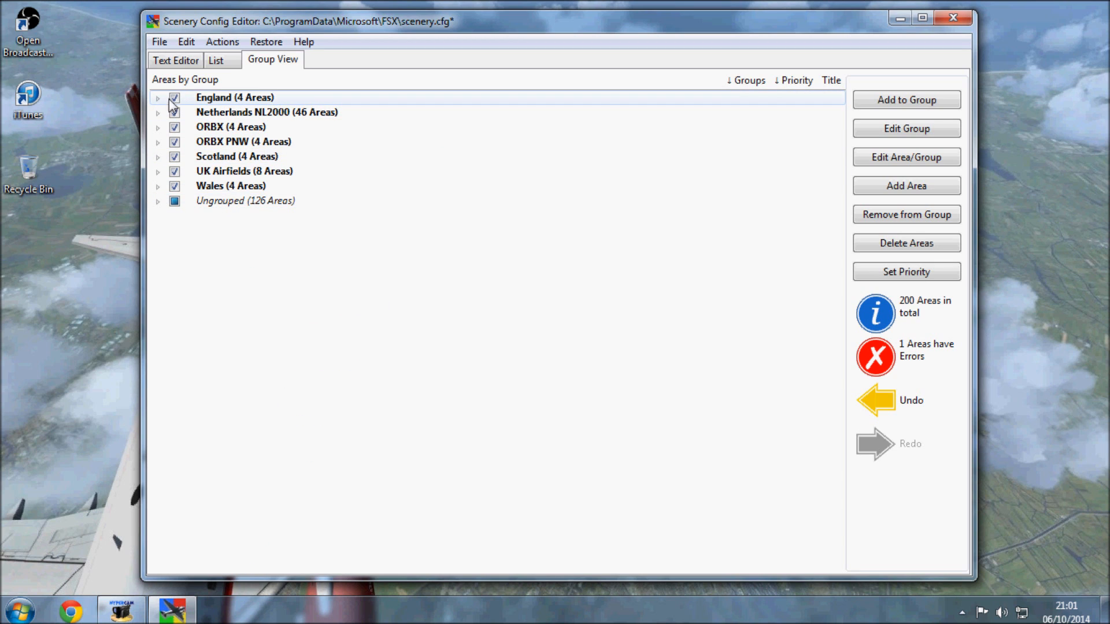
left_click(157, 97)
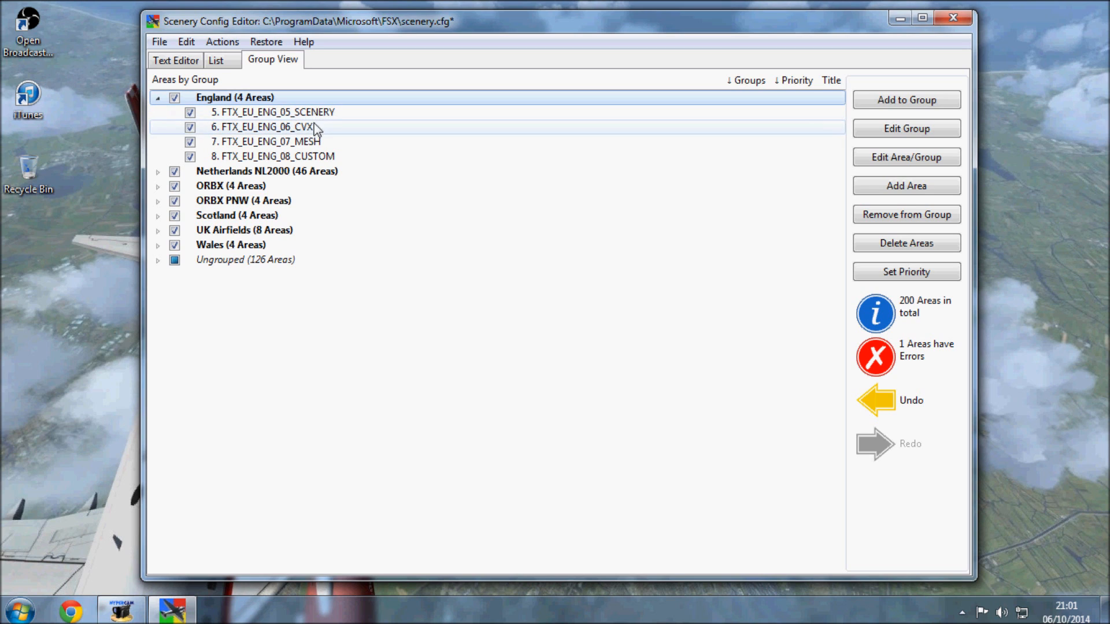
left_click(158, 97)
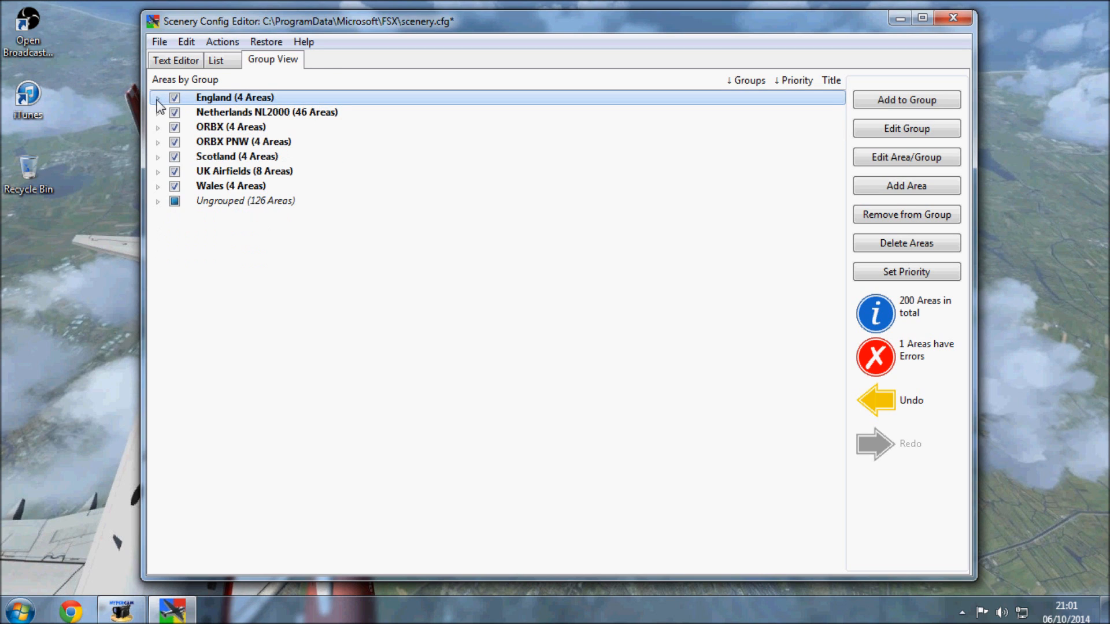
left_click(267, 112)
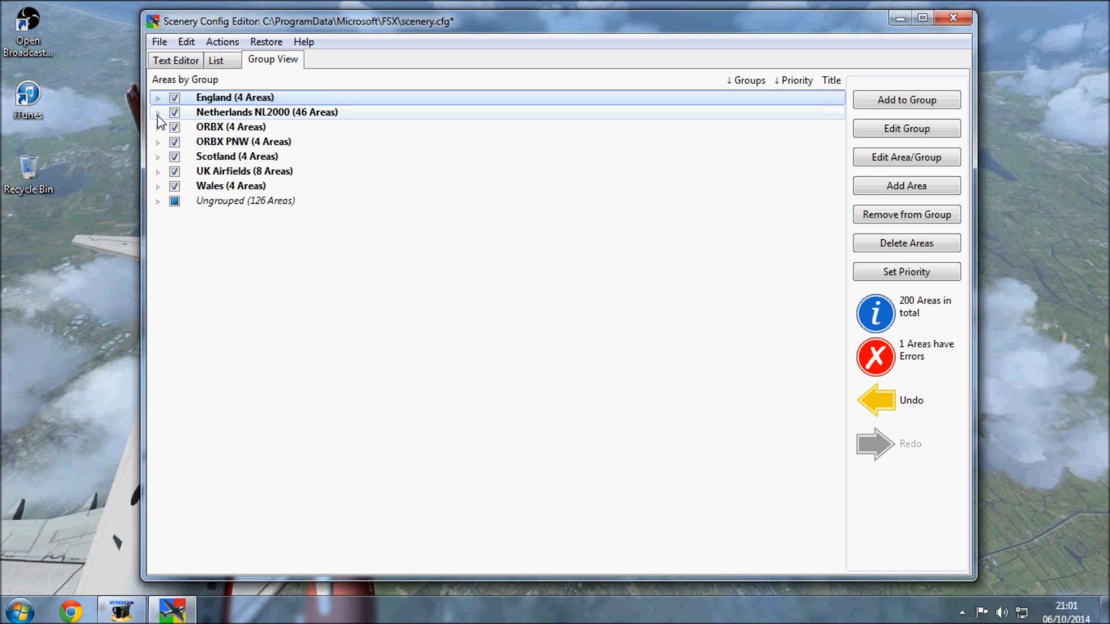
left_click(158, 111)
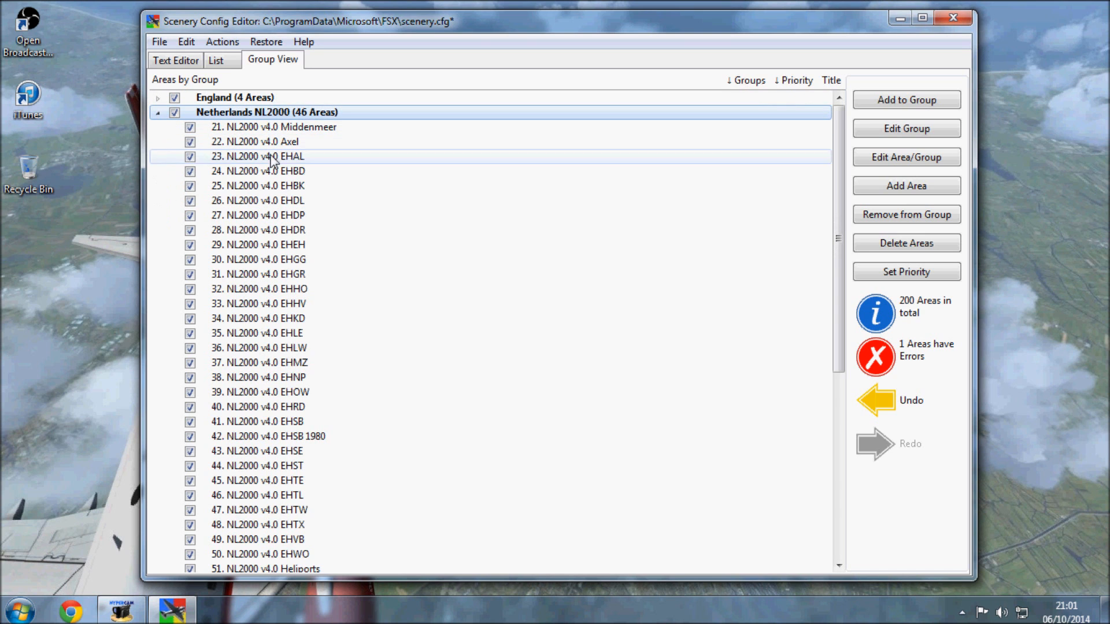
scroll("down", 3)
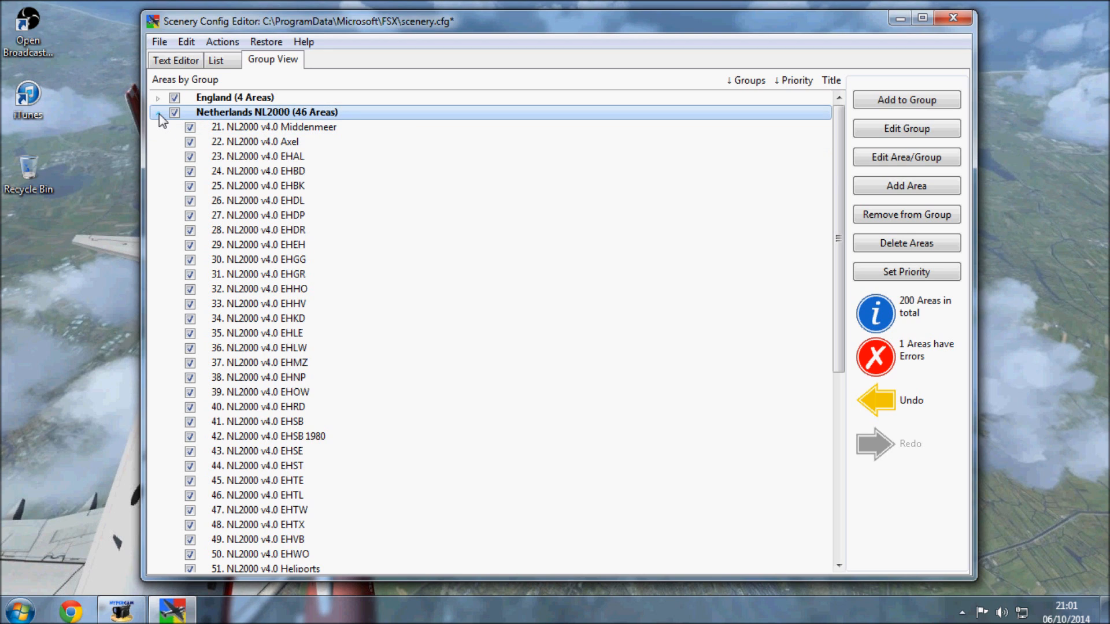
left_click(157, 112)
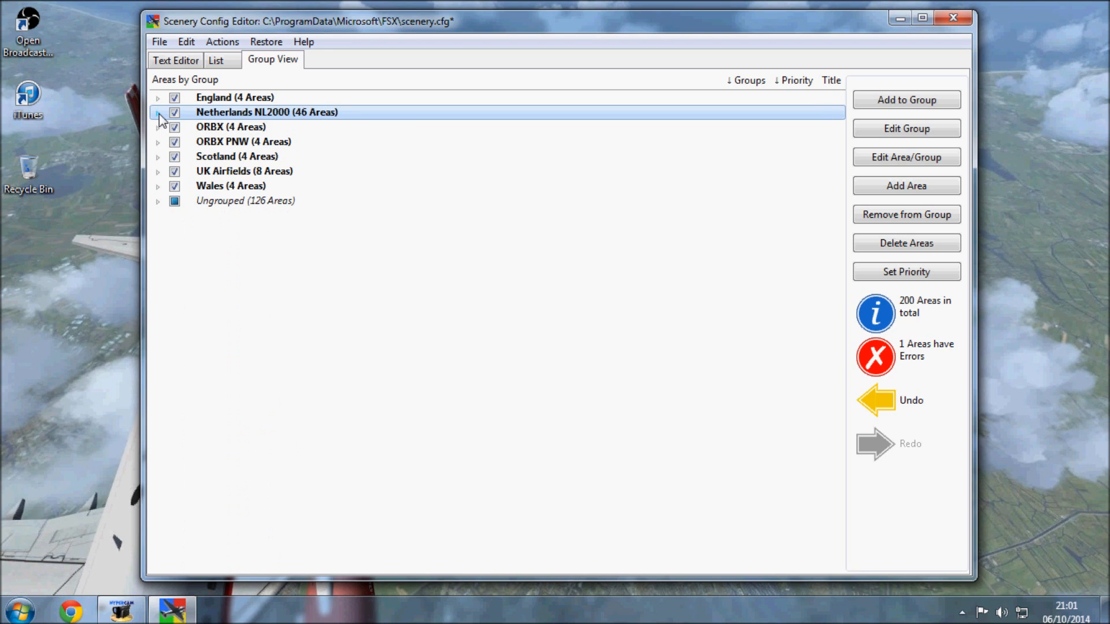
Inspect and collapse the ORBX, ORBX PNW and UK Airfields groups
left_click(159, 127)
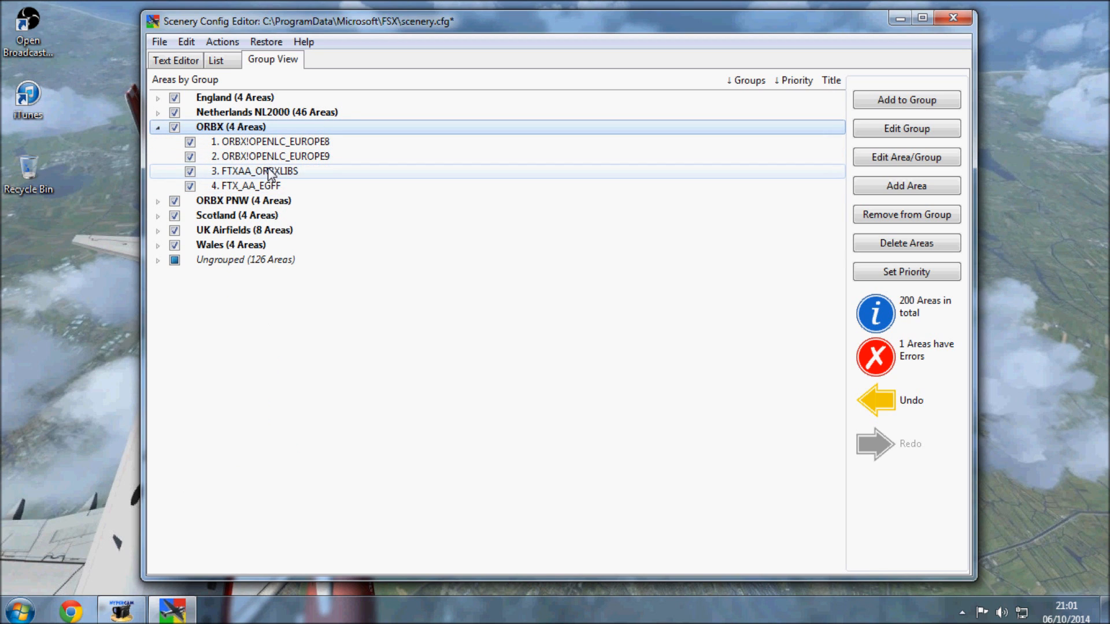
left_click(272, 141)
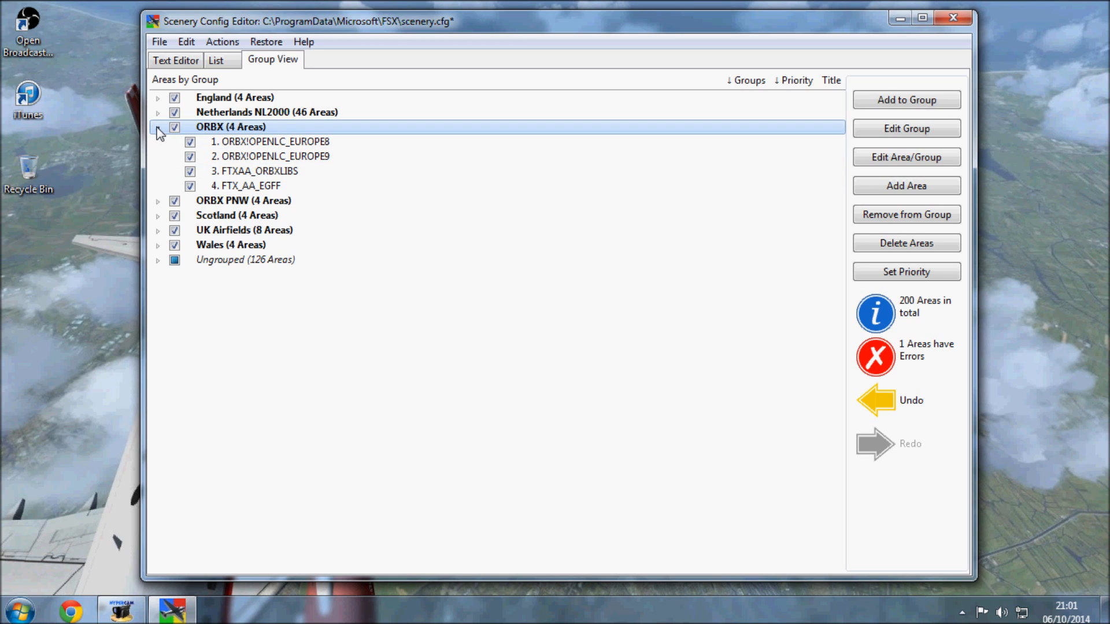
left_click(157, 126)
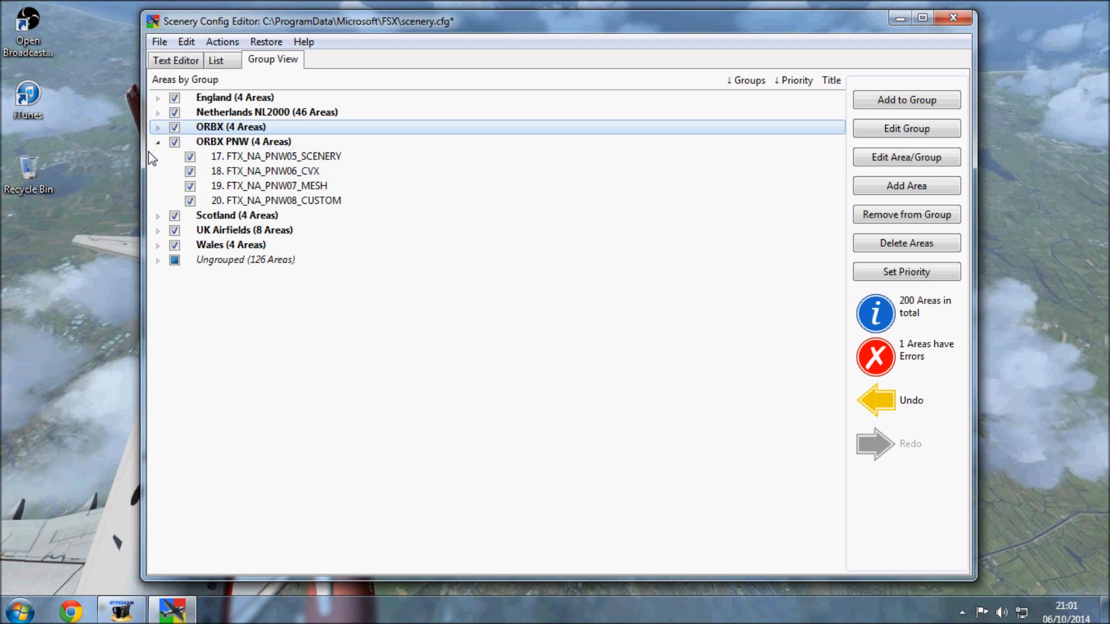
left_click(157, 142)
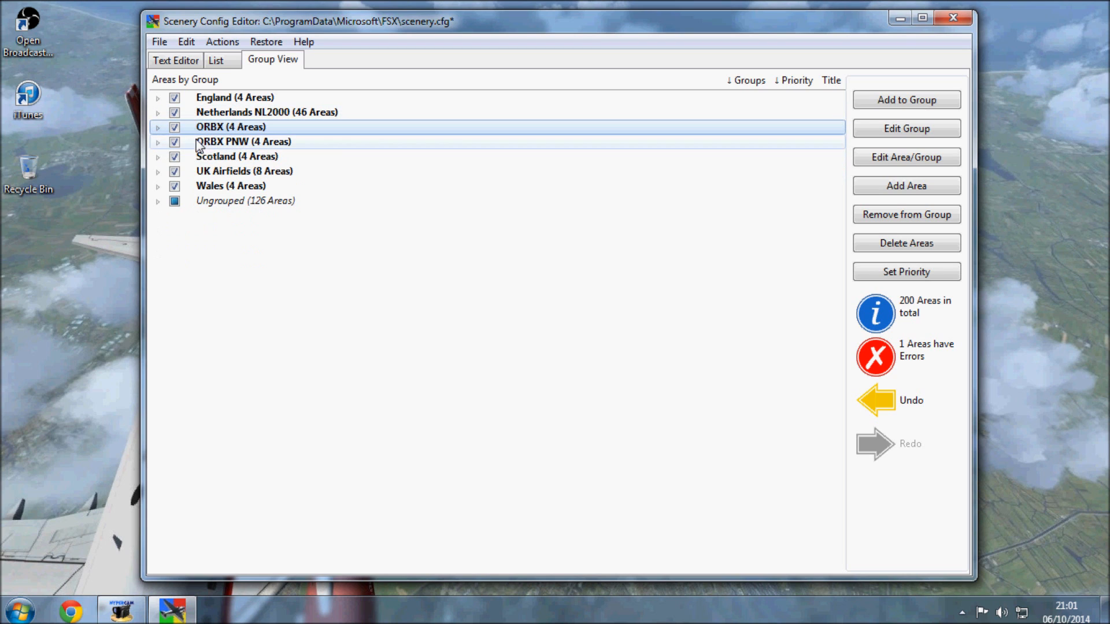
left_click(158, 170)
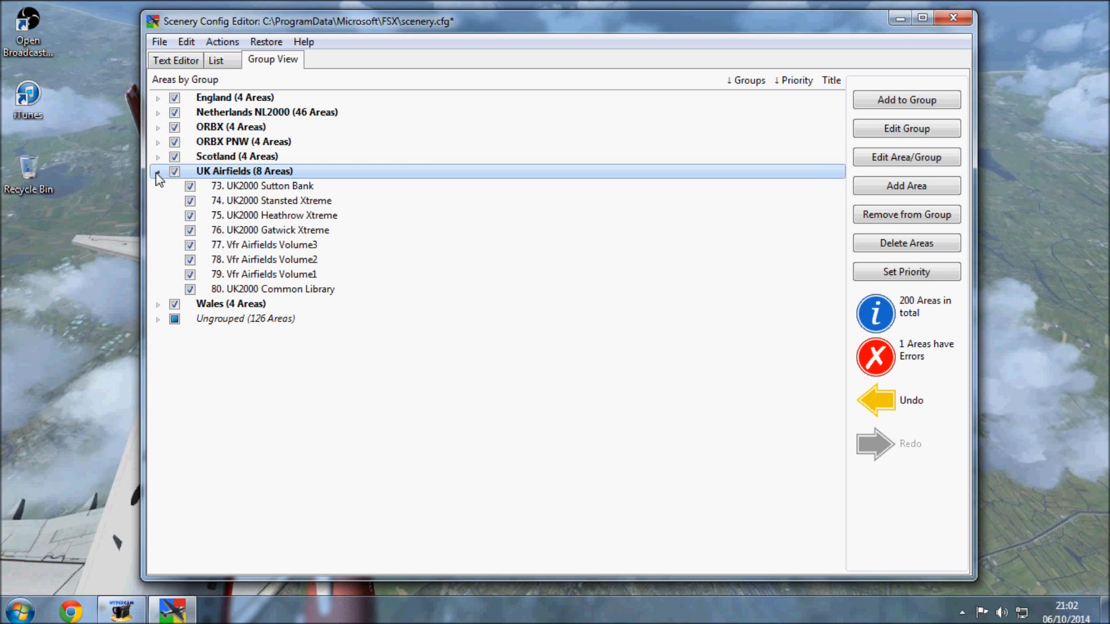
left_click(158, 171)
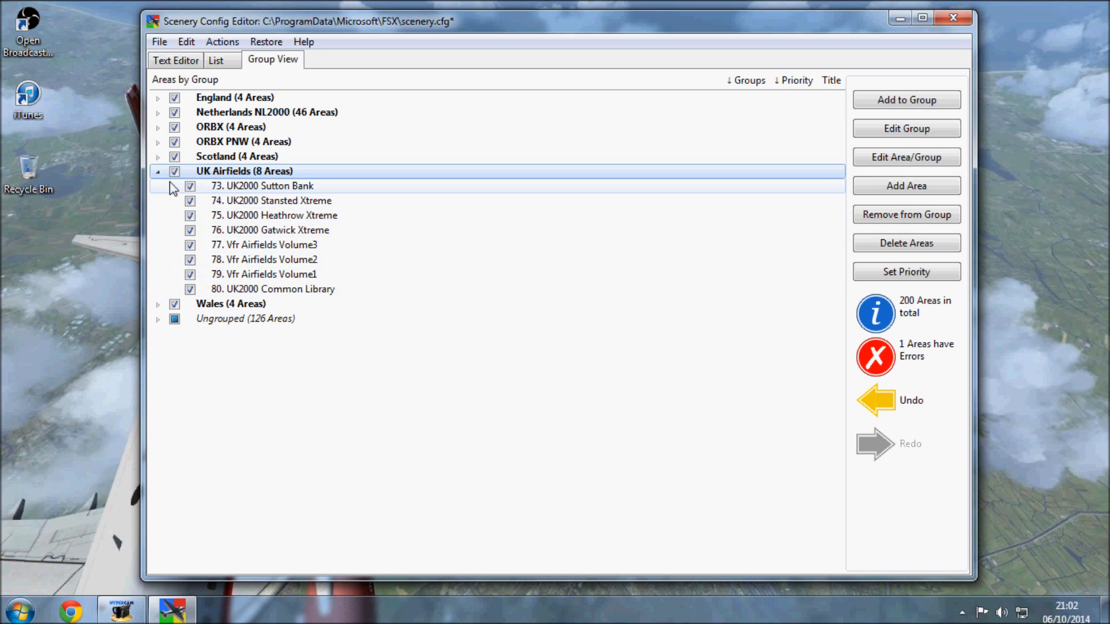
left_click(158, 171)
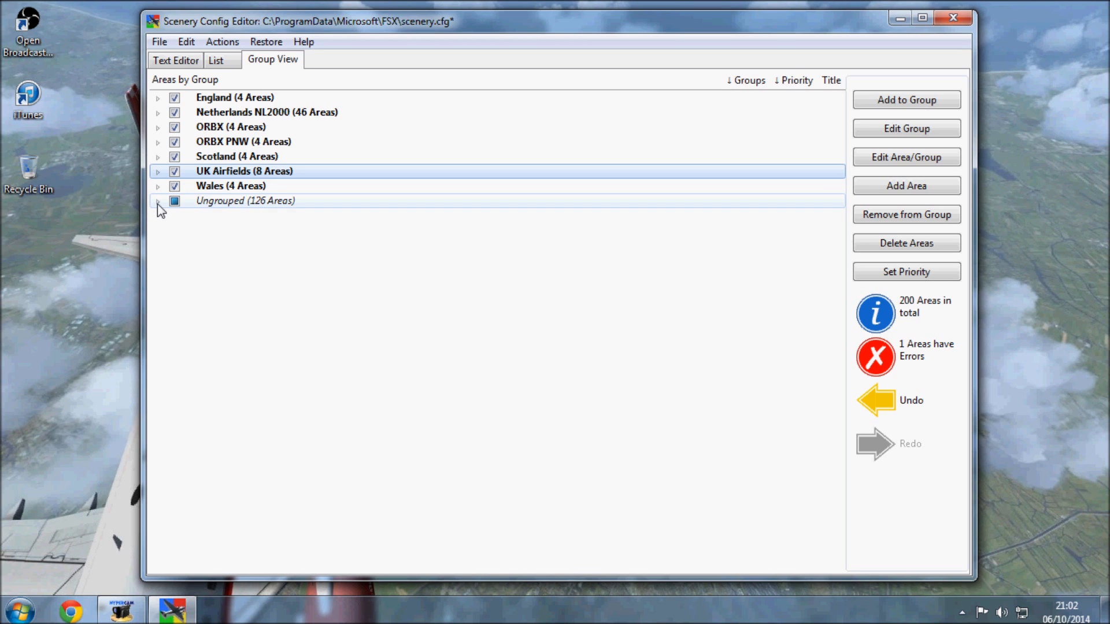
Expand the ungrouped areas and enable the USA scenery area
left_click(158, 200)
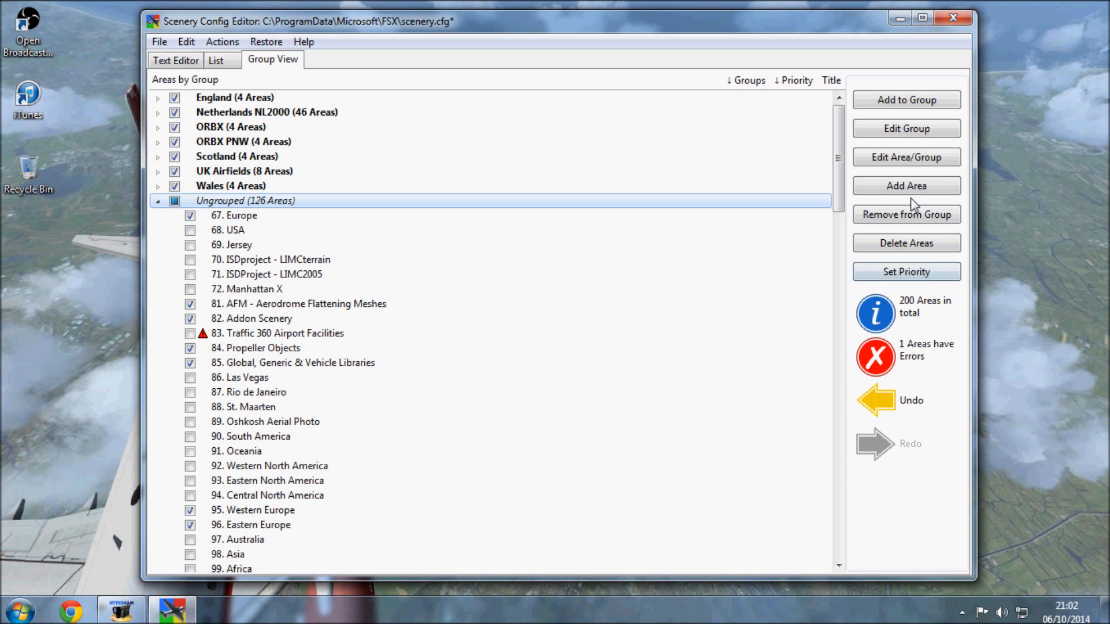
left_click(246, 289)
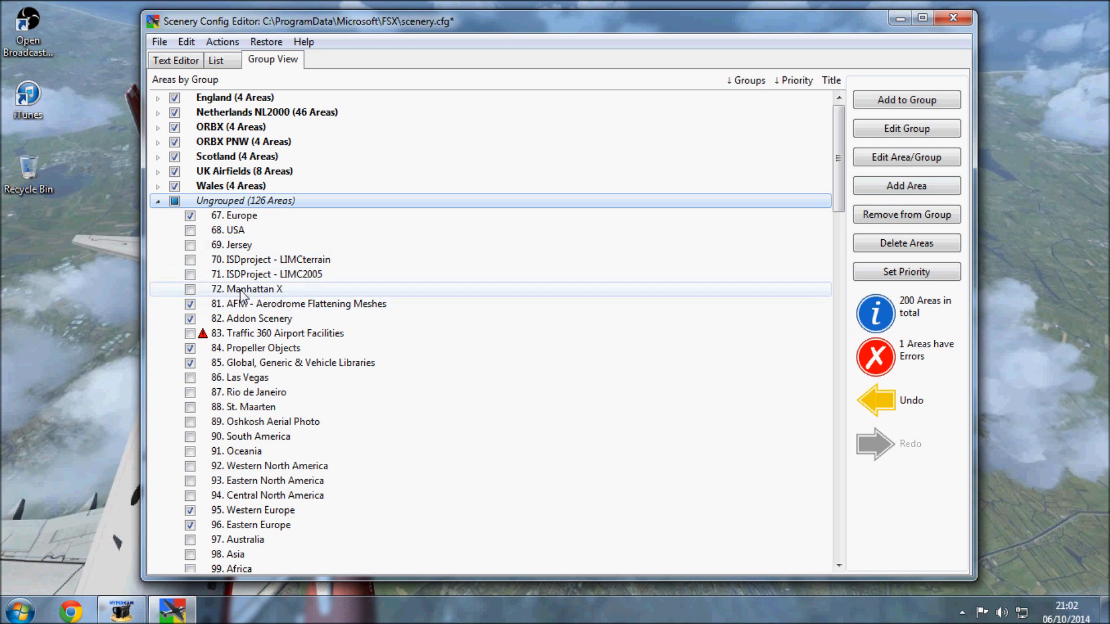
mouse_move(244, 296)
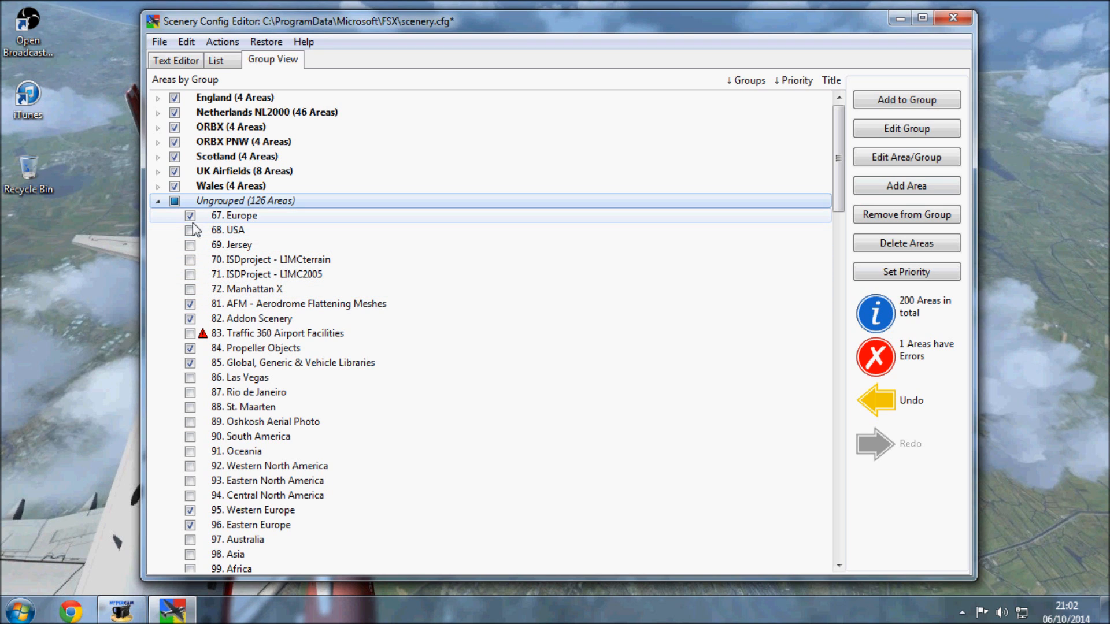
left_click(190, 230)
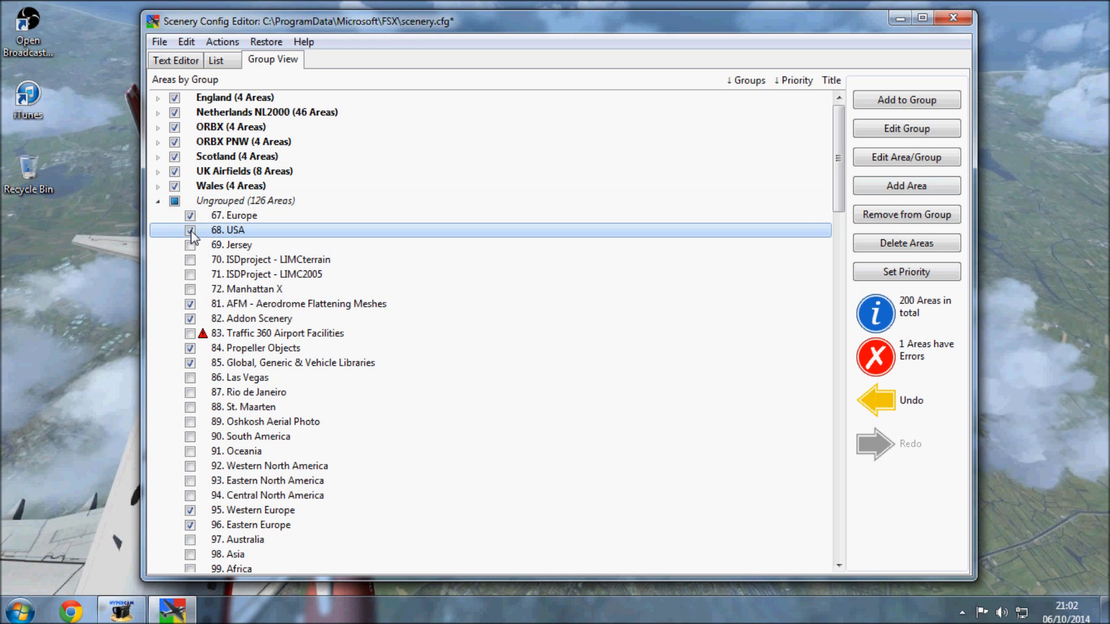
left_click(189, 230)
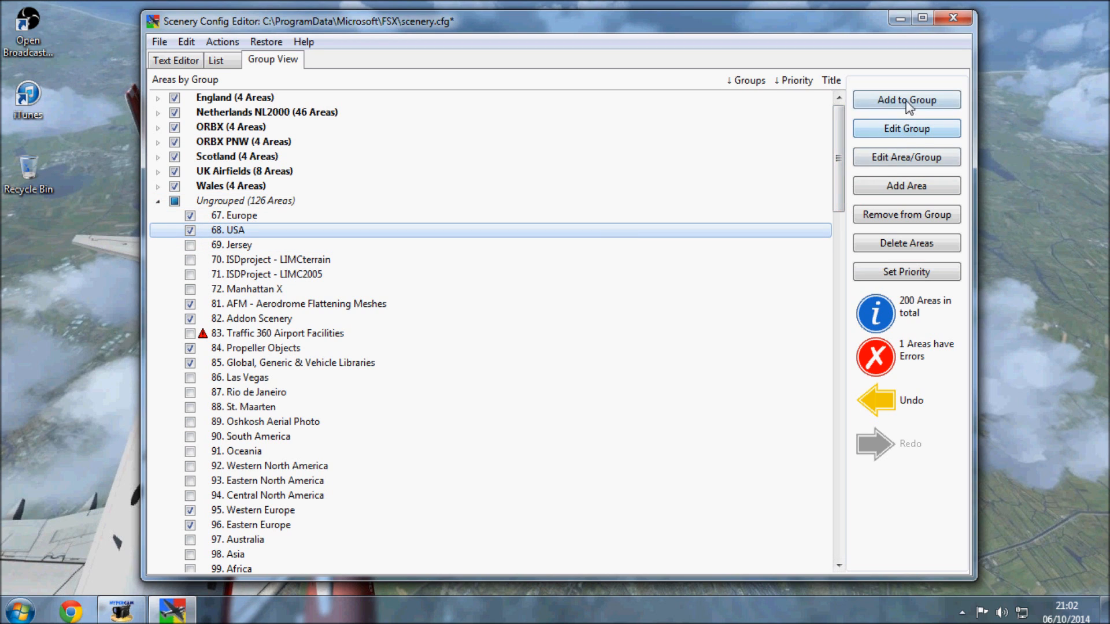
Create a new group named 'USA' containing the USA area
left_click(905, 99)
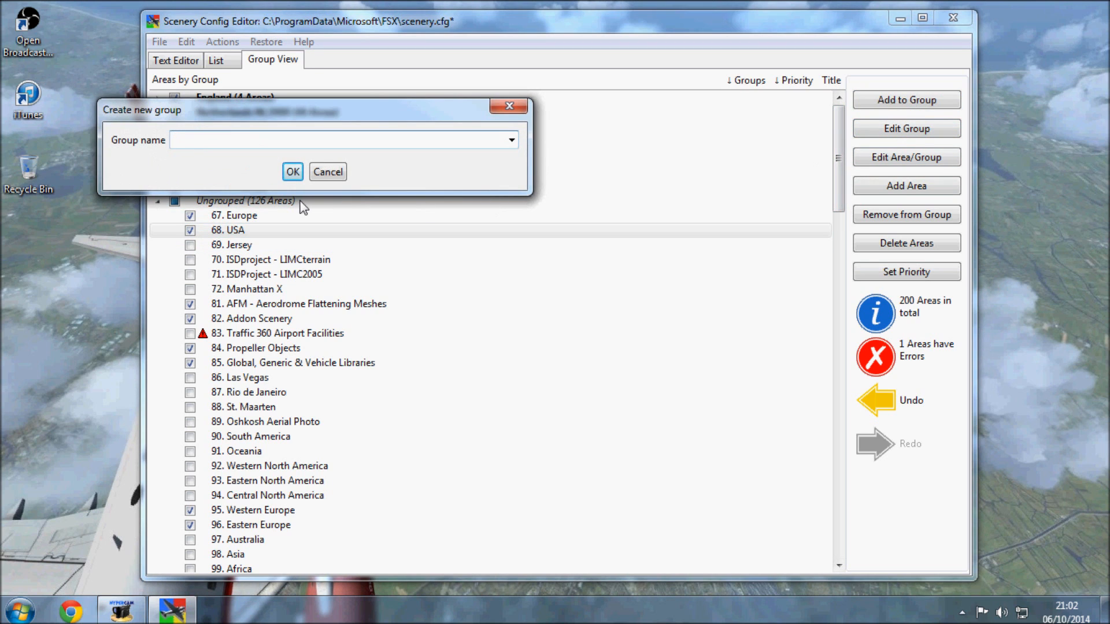
type("U")
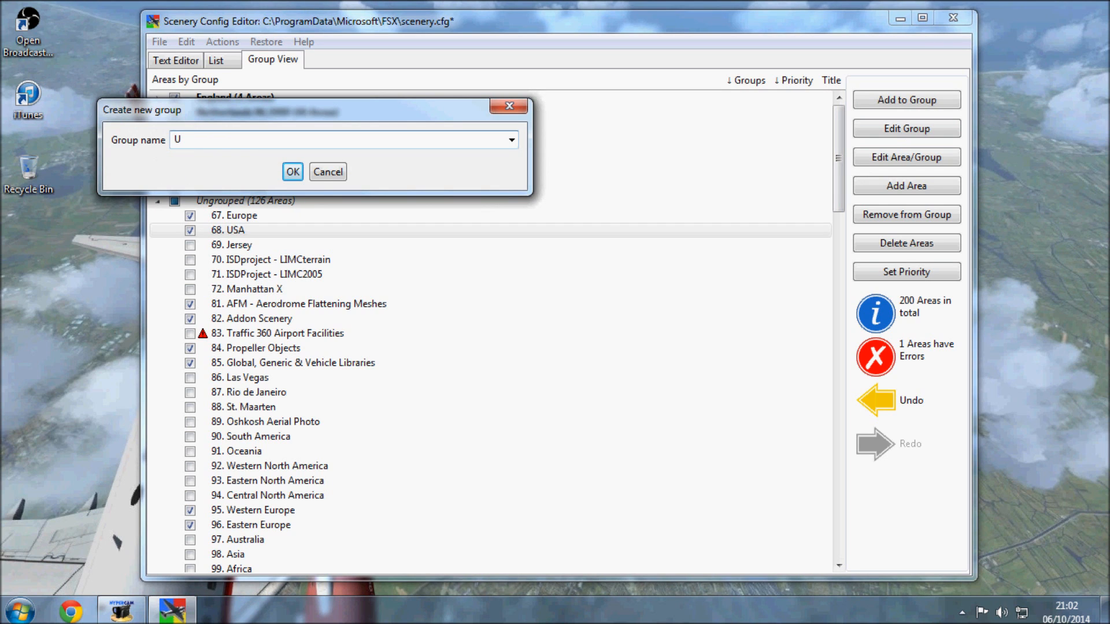
type("SA")
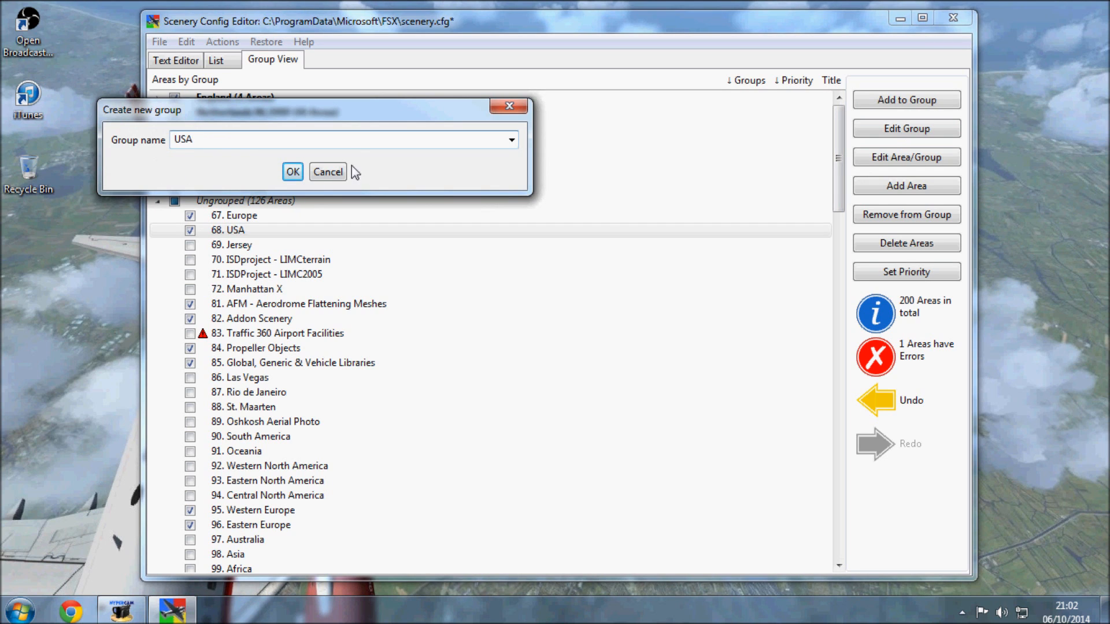
left_click(292, 171)
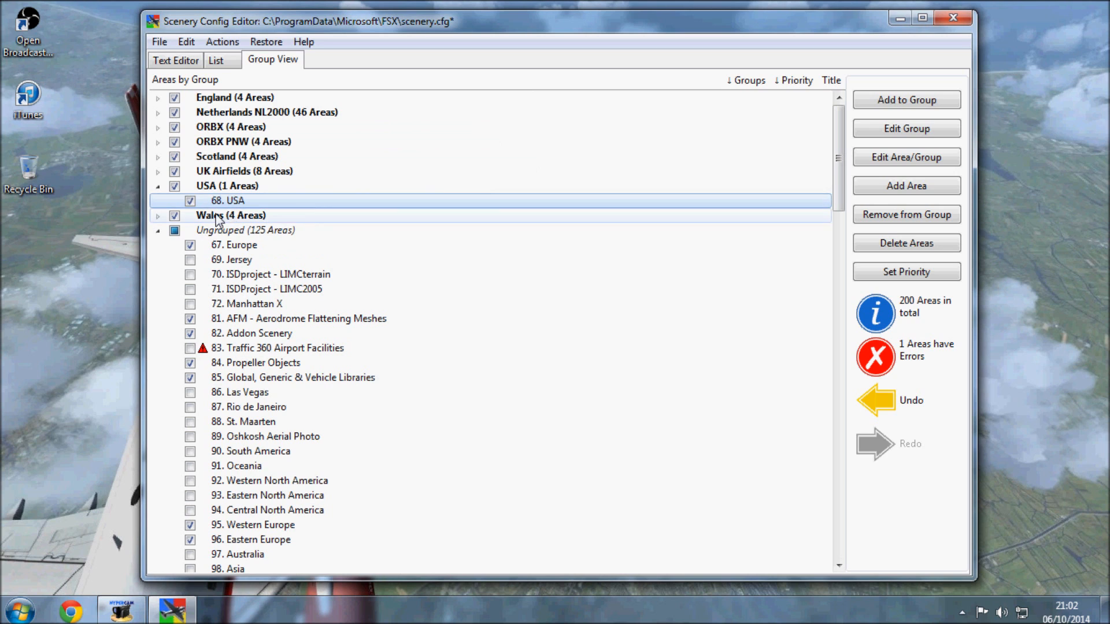
left_click(234, 200)
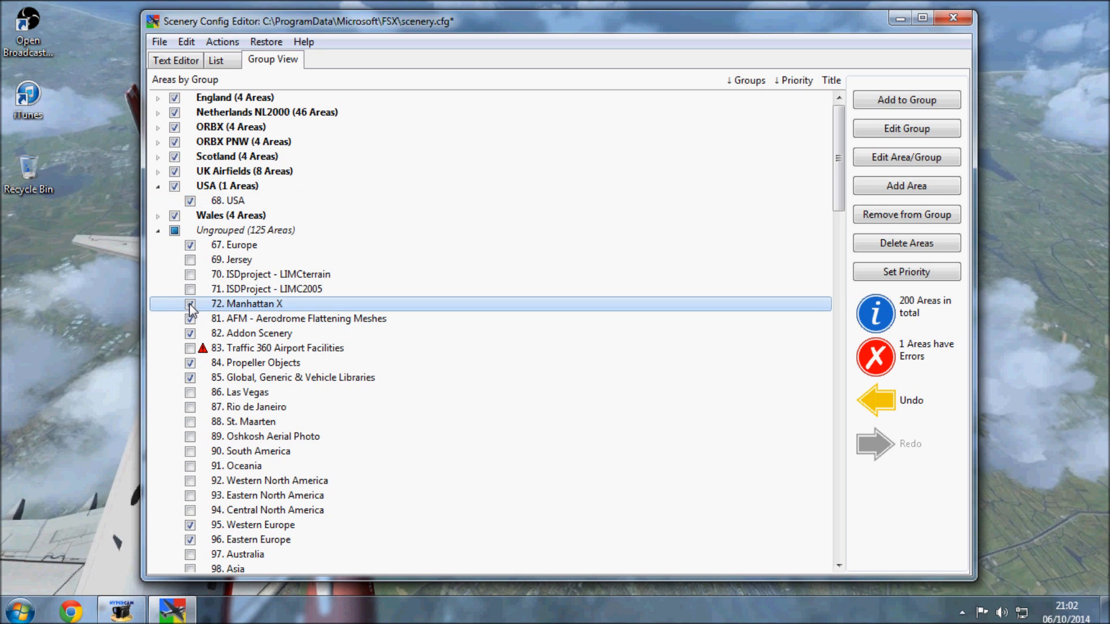
Enable Manhattan X and add it and Western North America to USA, then collapse USA
left_click(190, 304)
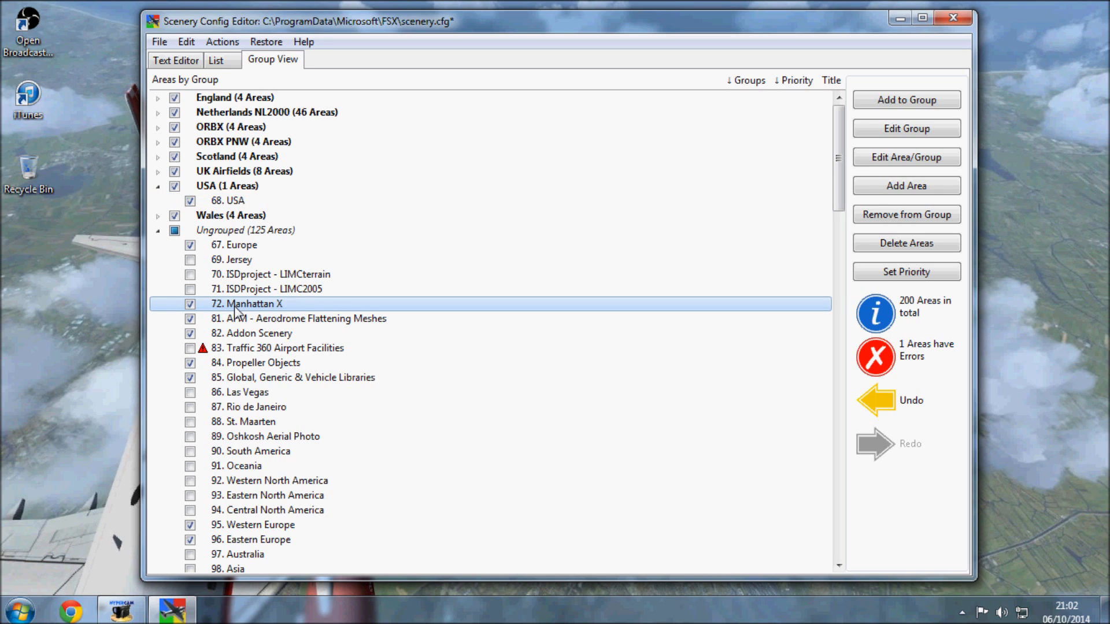
left_click(906, 99)
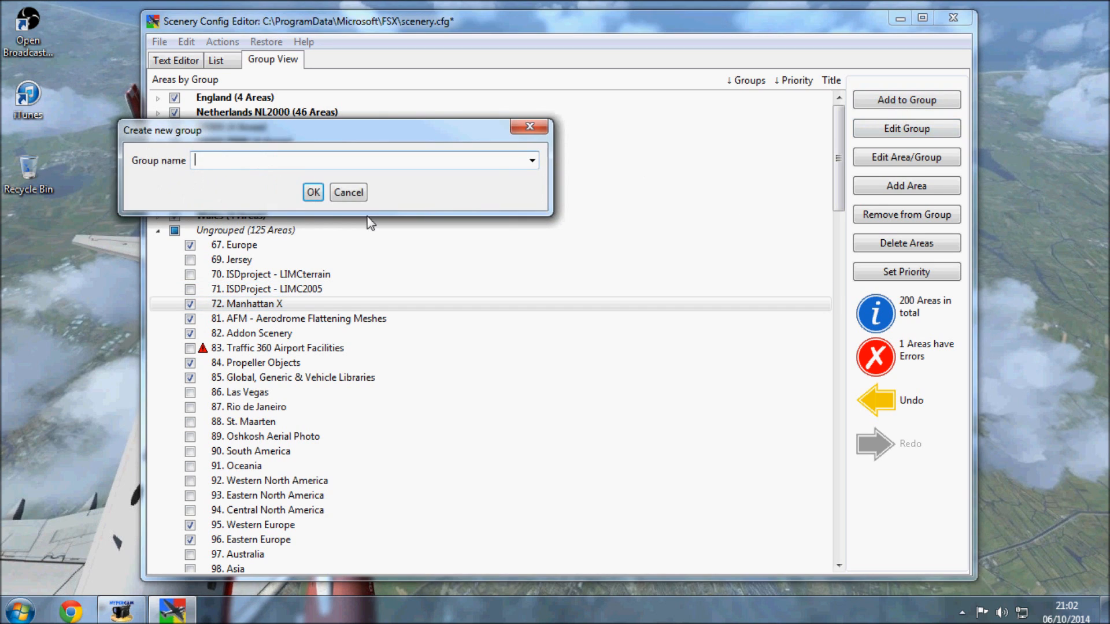
left_click(530, 160)
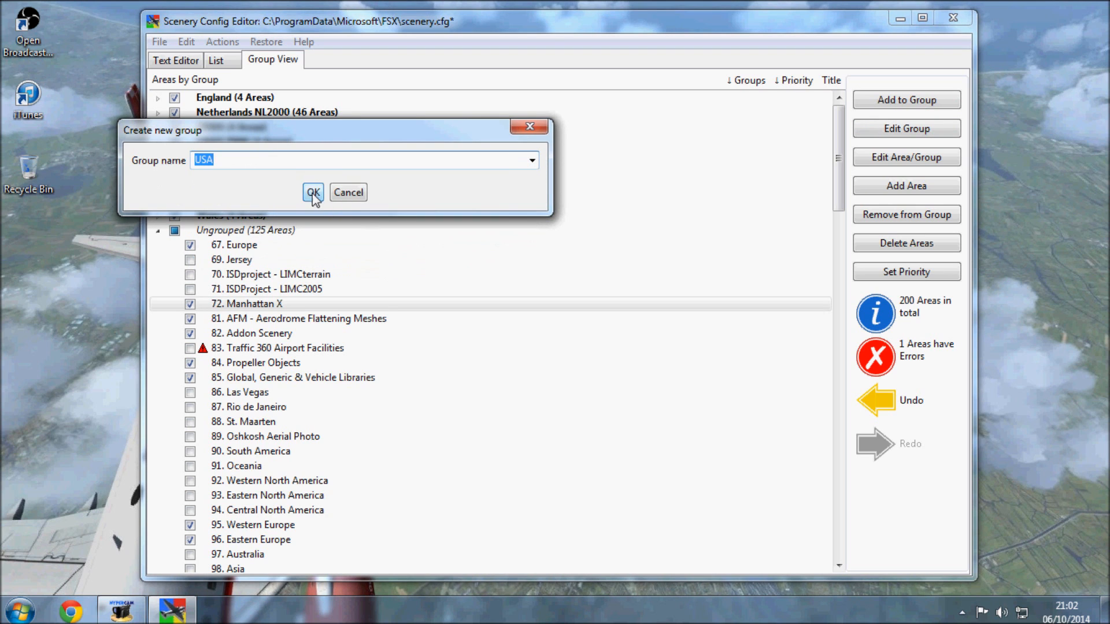
left_click(312, 192)
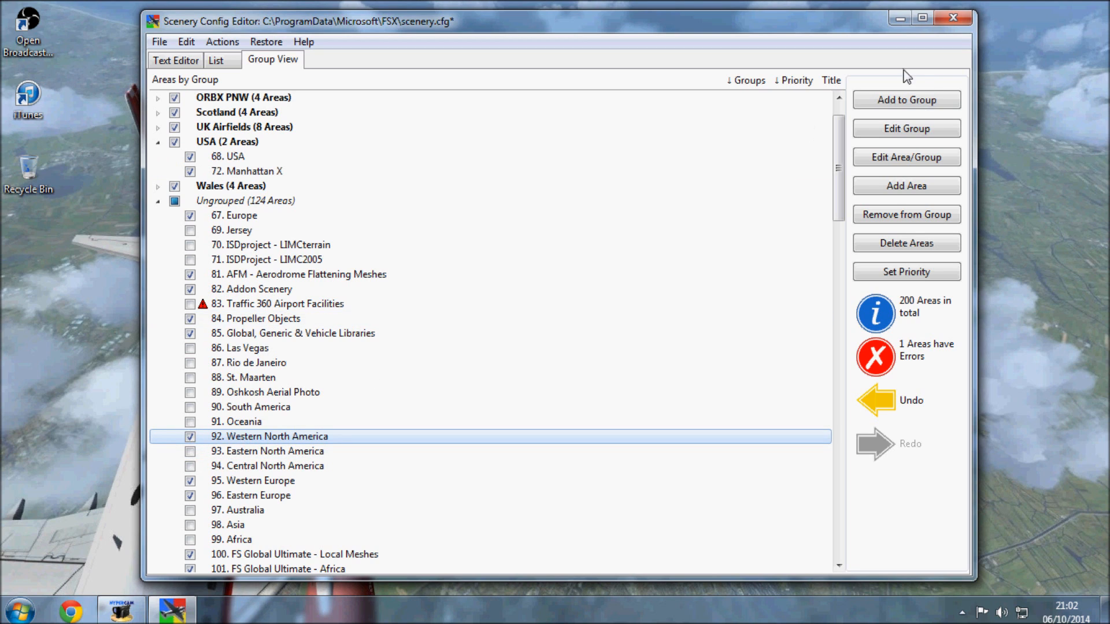
mouse_move(935, 105)
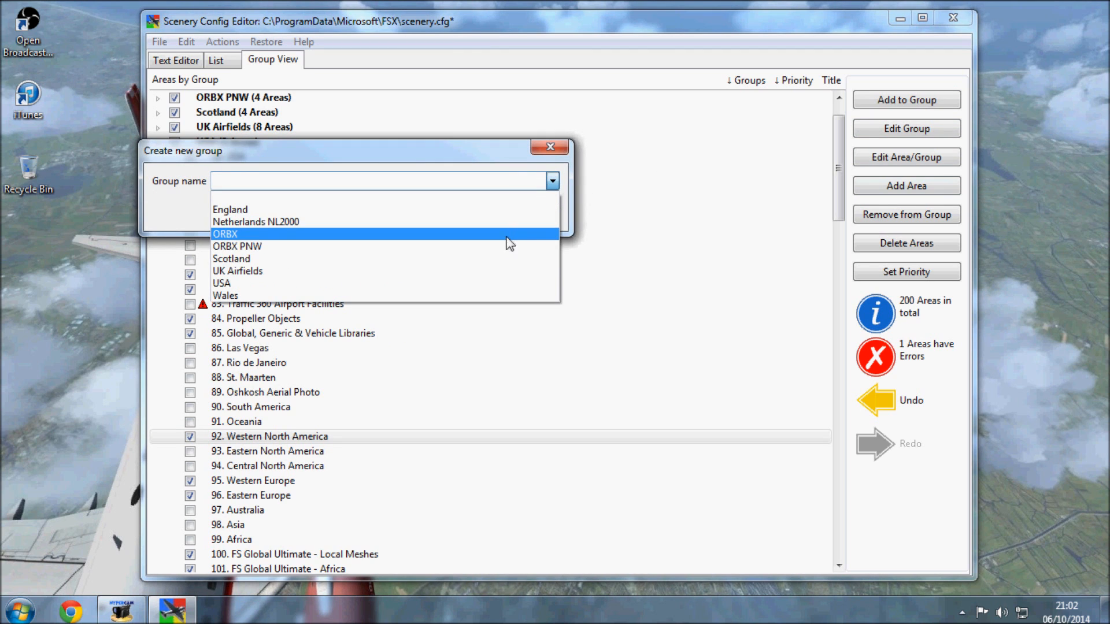
left_click(222, 283)
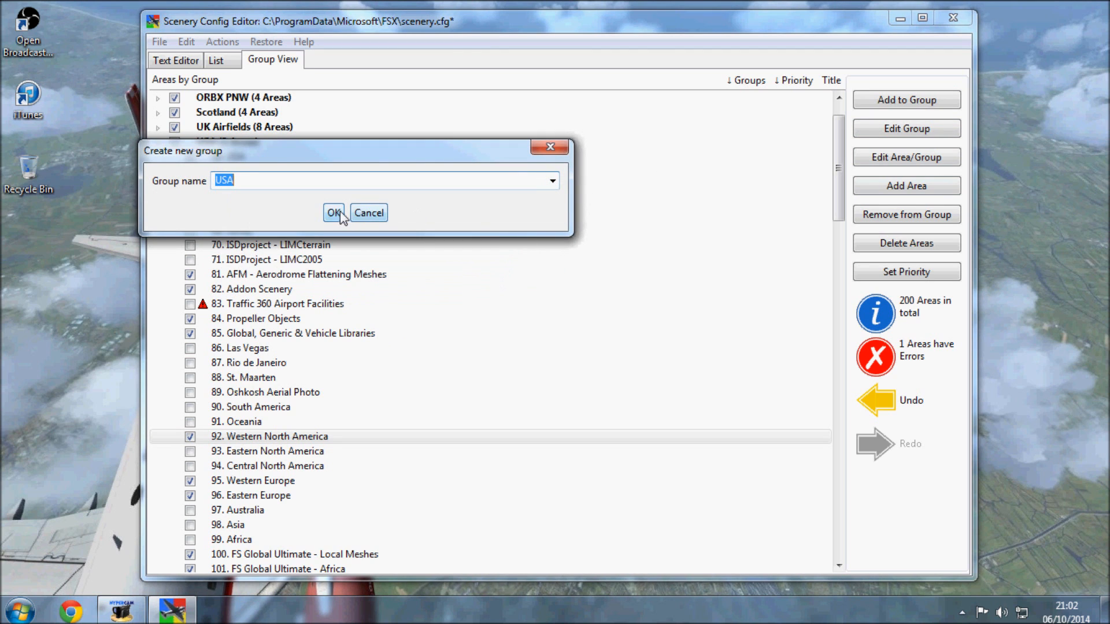
left_click(333, 212)
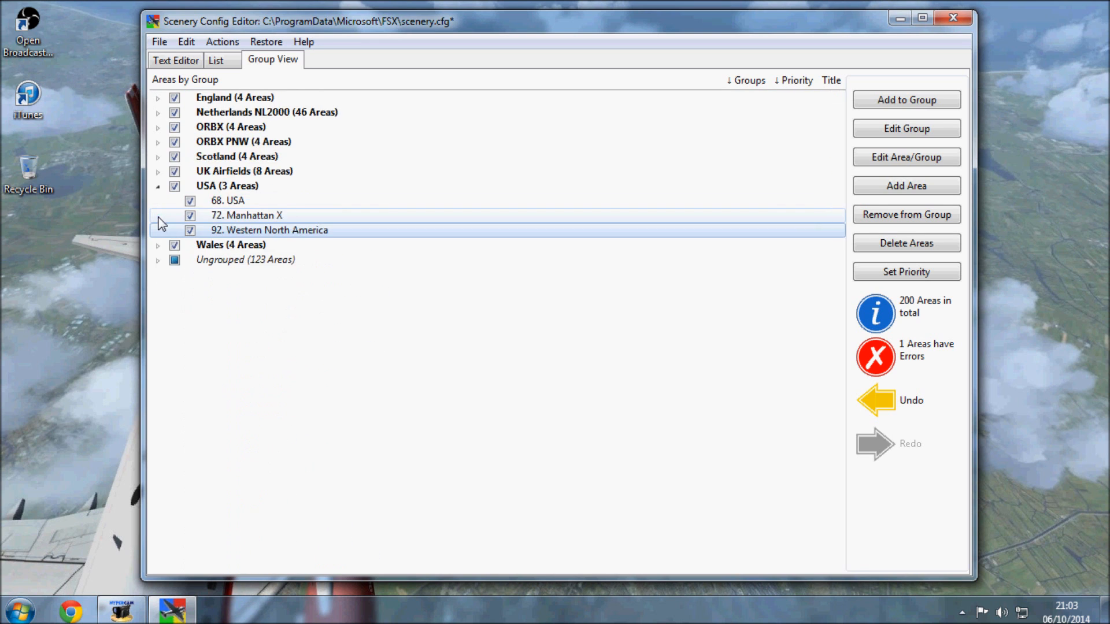
left_click(158, 185)
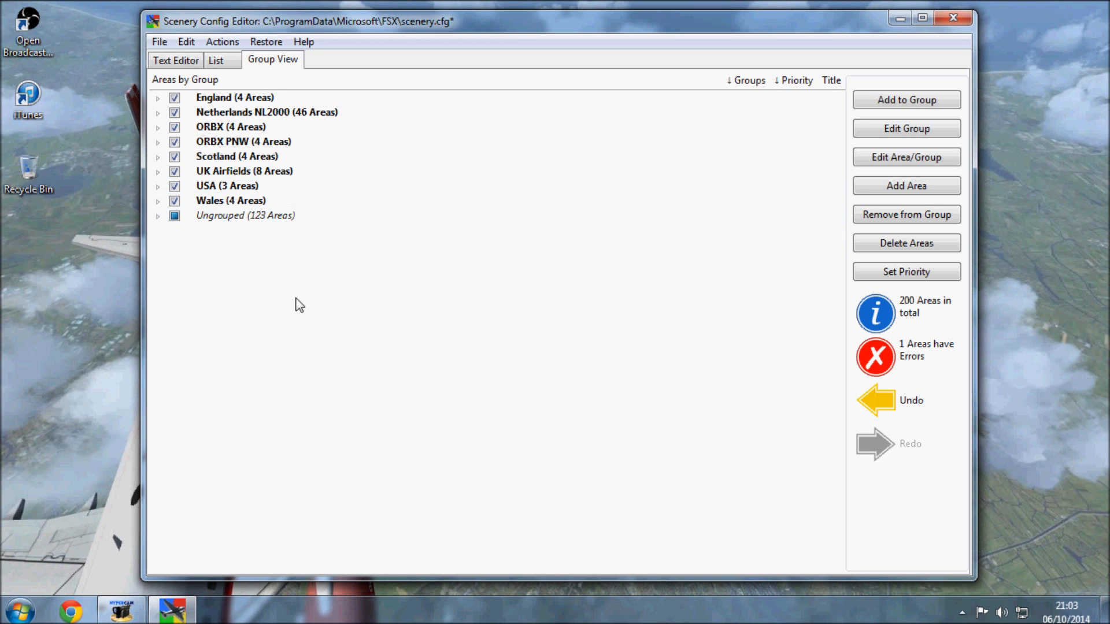
mouse_move(332, 297)
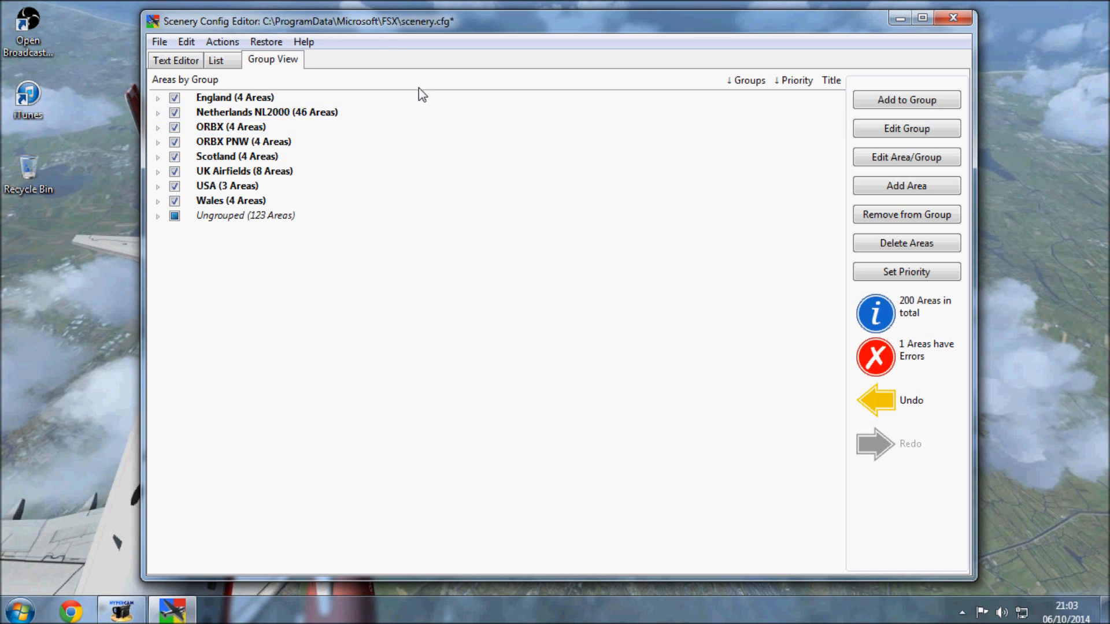
mouse_move(467, 232)
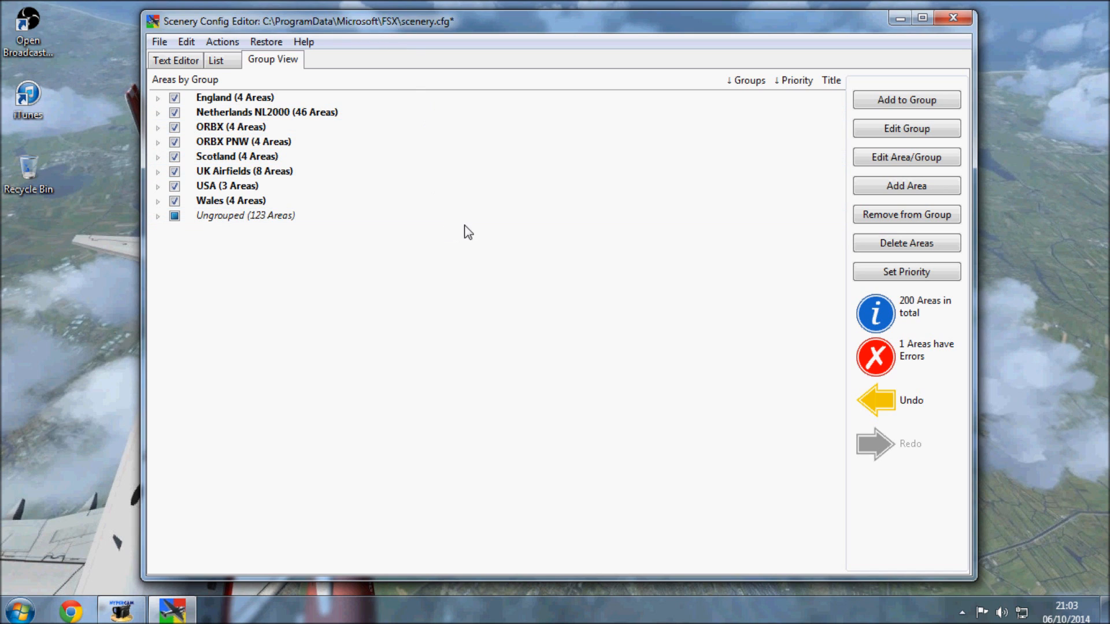
mouse_move(418, 284)
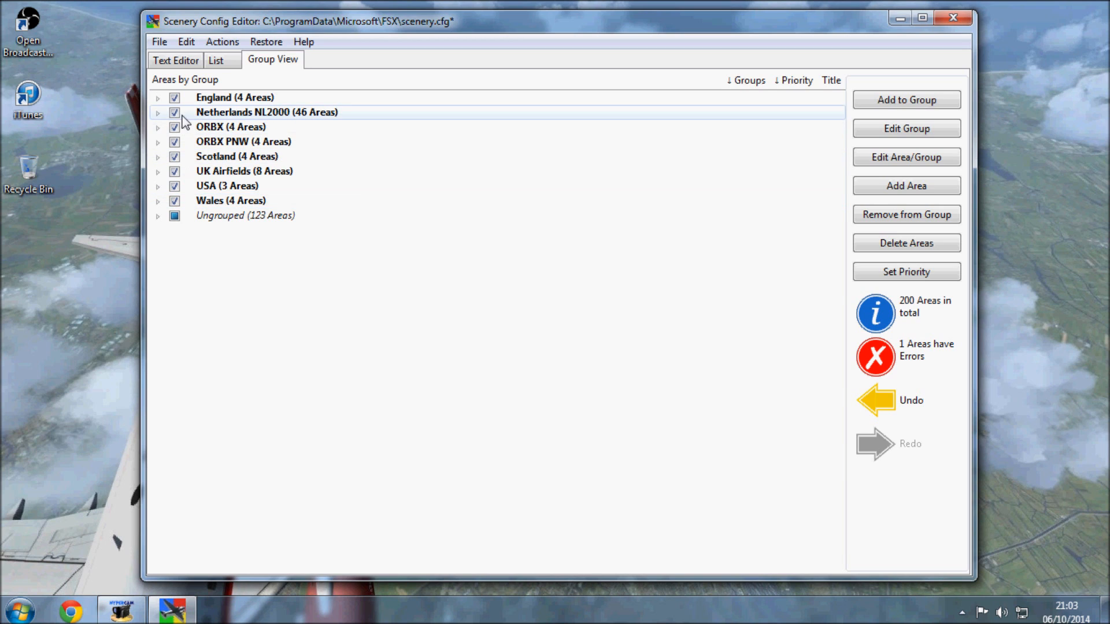
Disable the ORBX PNW and ORBX groups and collapse the Scotland group
left_click(174, 97)
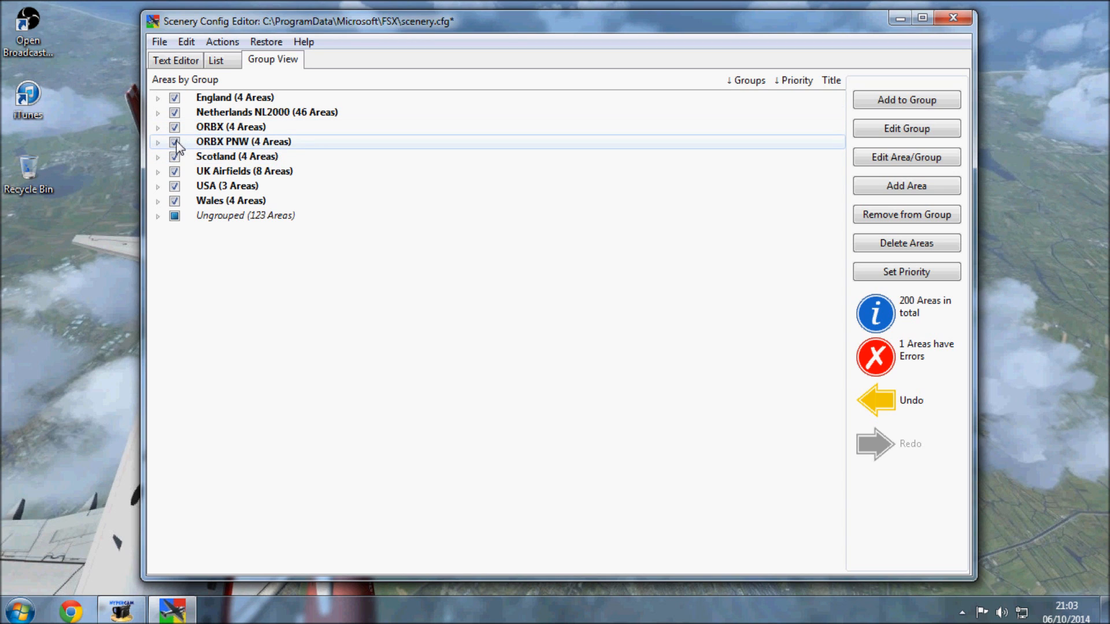
left_click(158, 141)
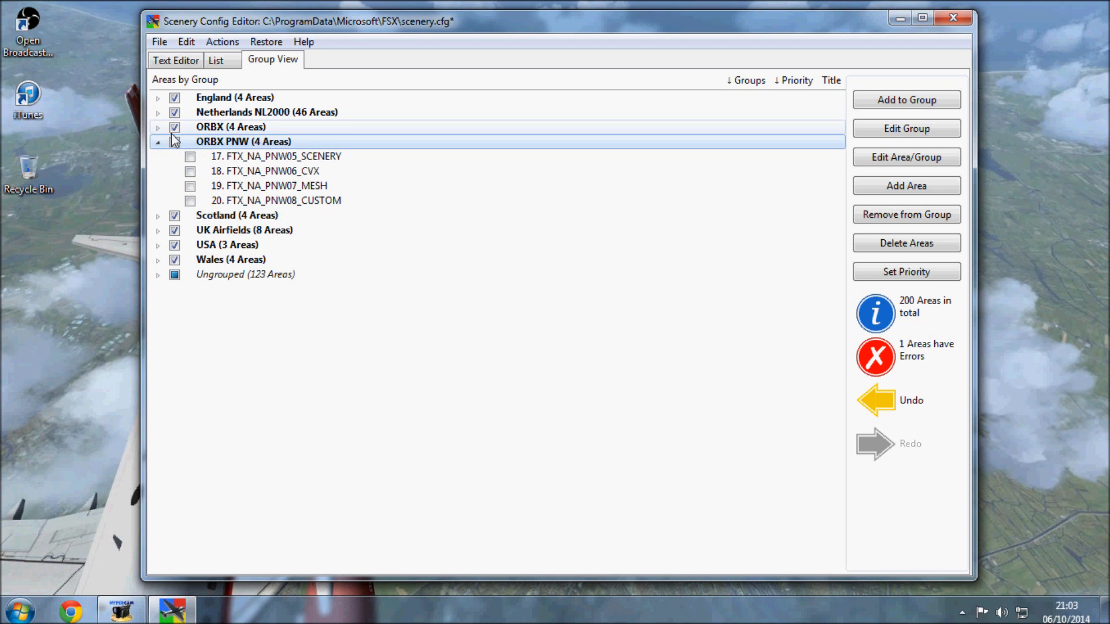
left_click(158, 127)
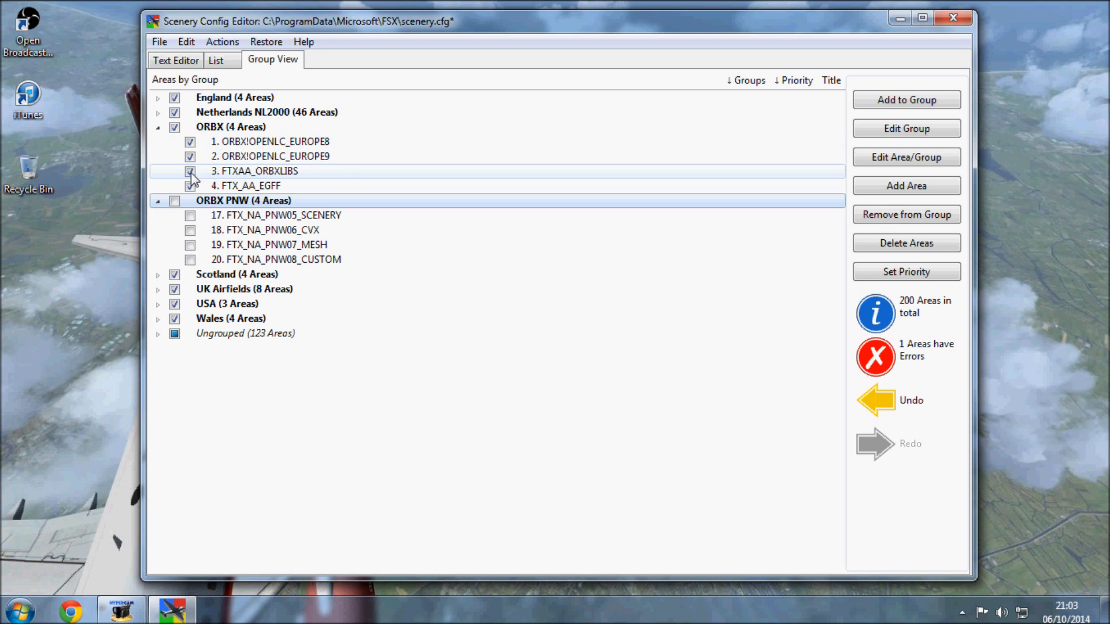
left_click(157, 126)
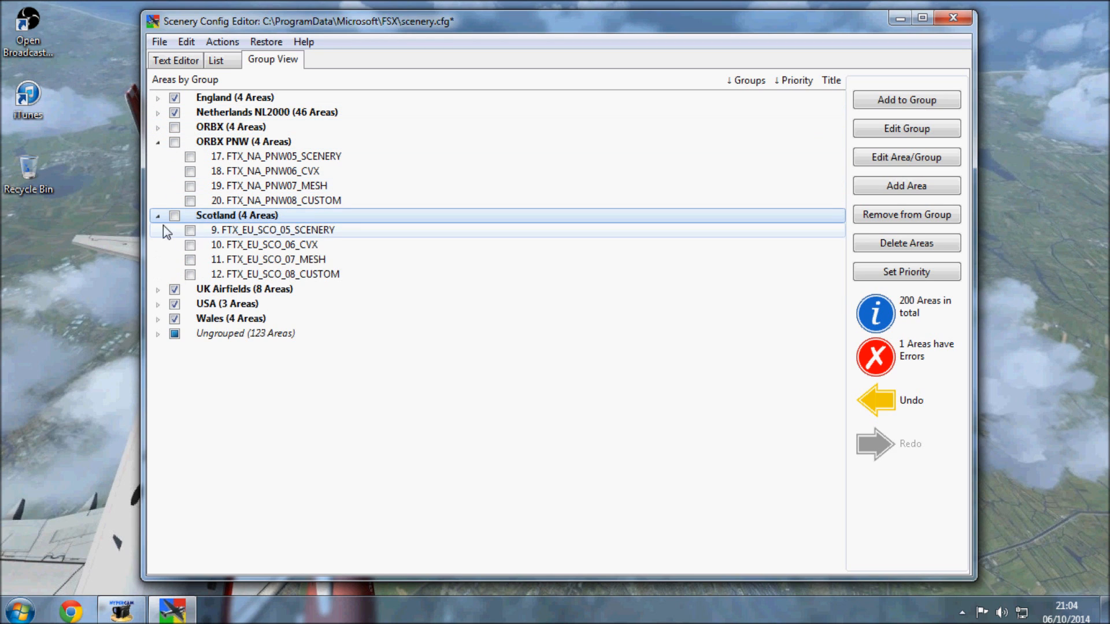
left_click(158, 215)
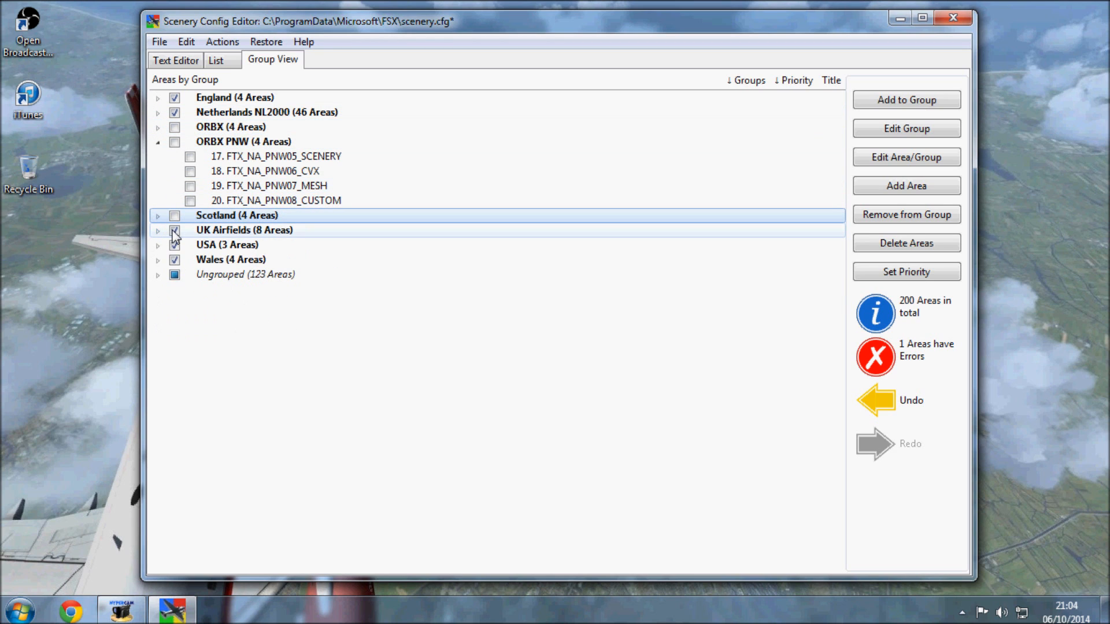
Disable UK Airfields except UK2000 Heathrow Xtreme, disable USA, and collapse Wales
left_click(158, 230)
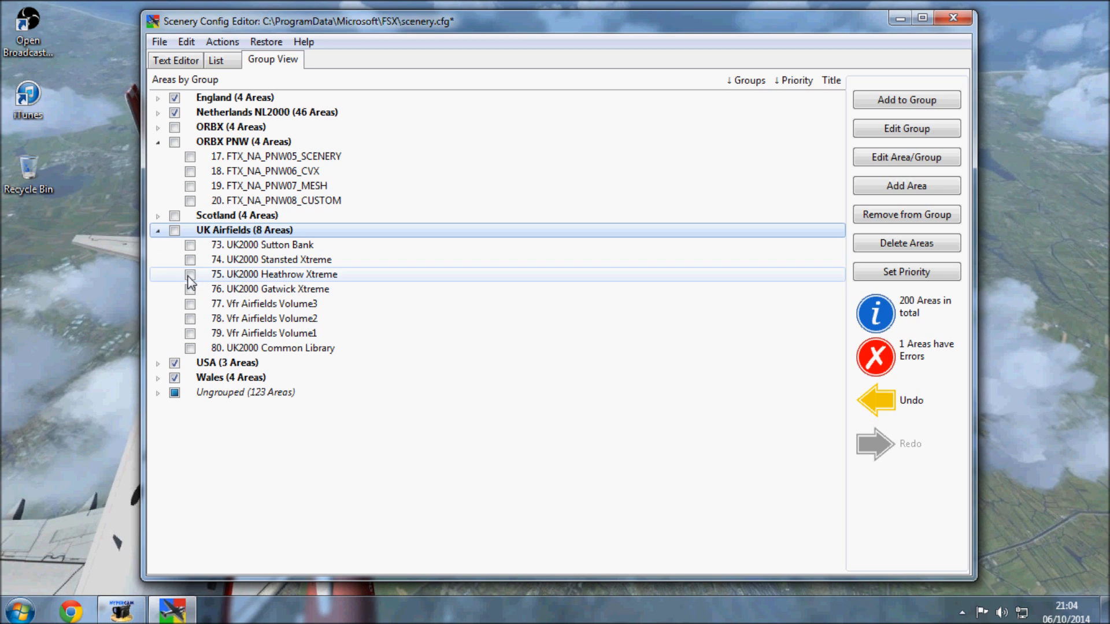
left_click(189, 275)
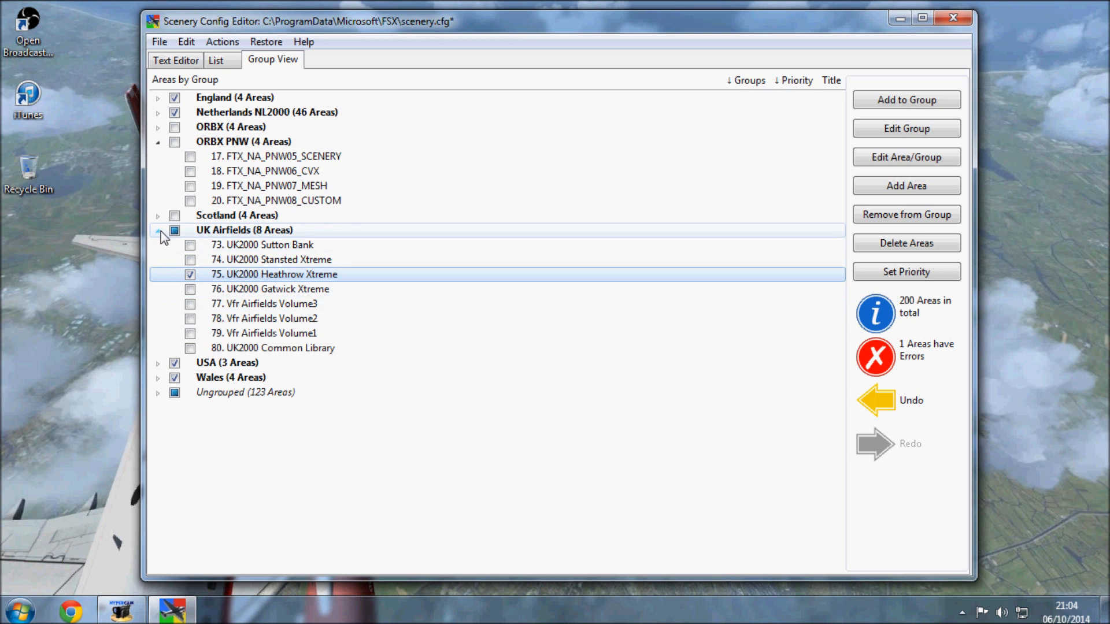
left_click(157, 230)
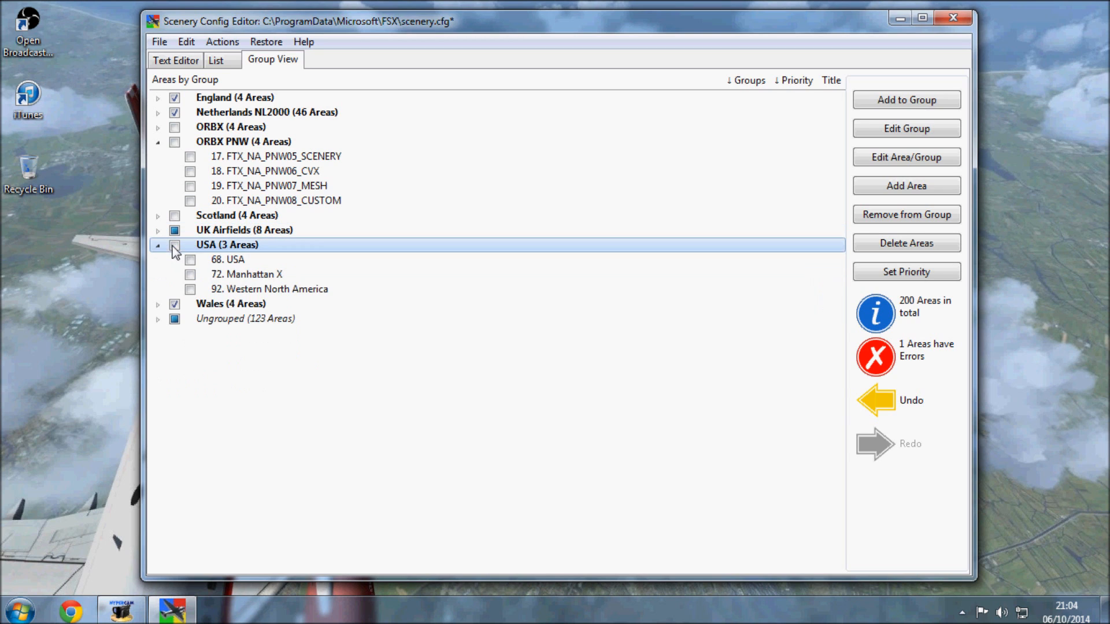
left_click(158, 245)
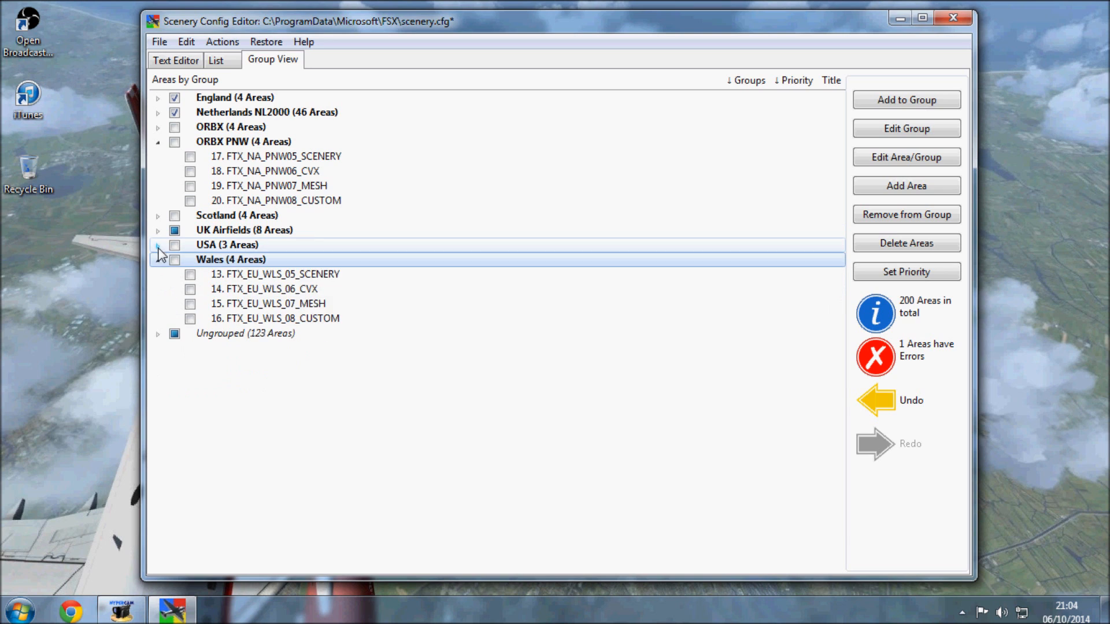
left_click(158, 259)
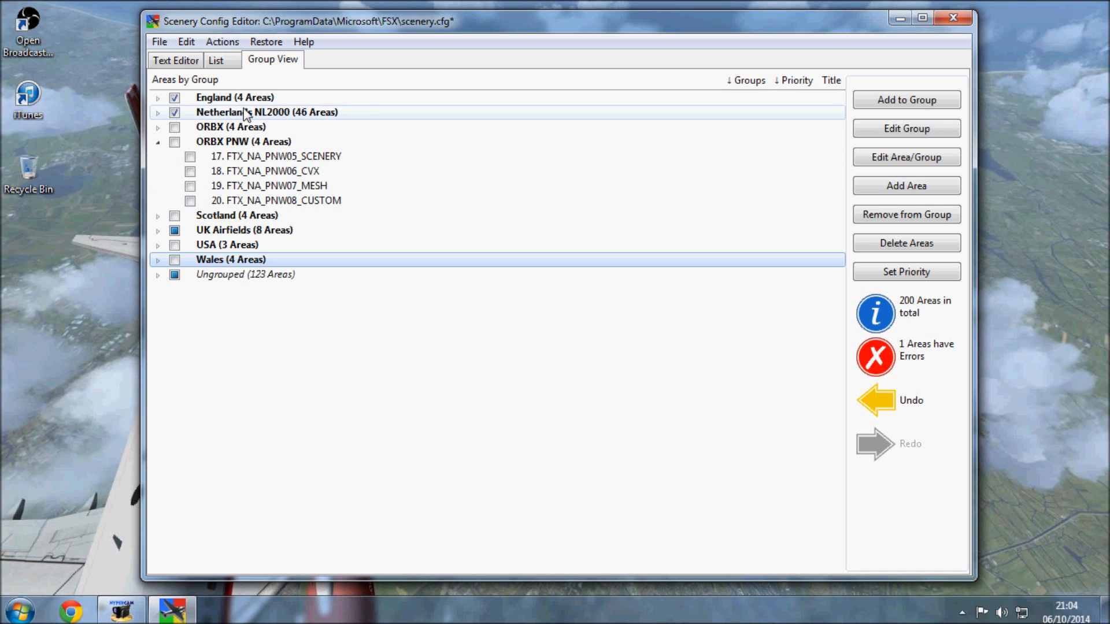
left_click(216, 60)
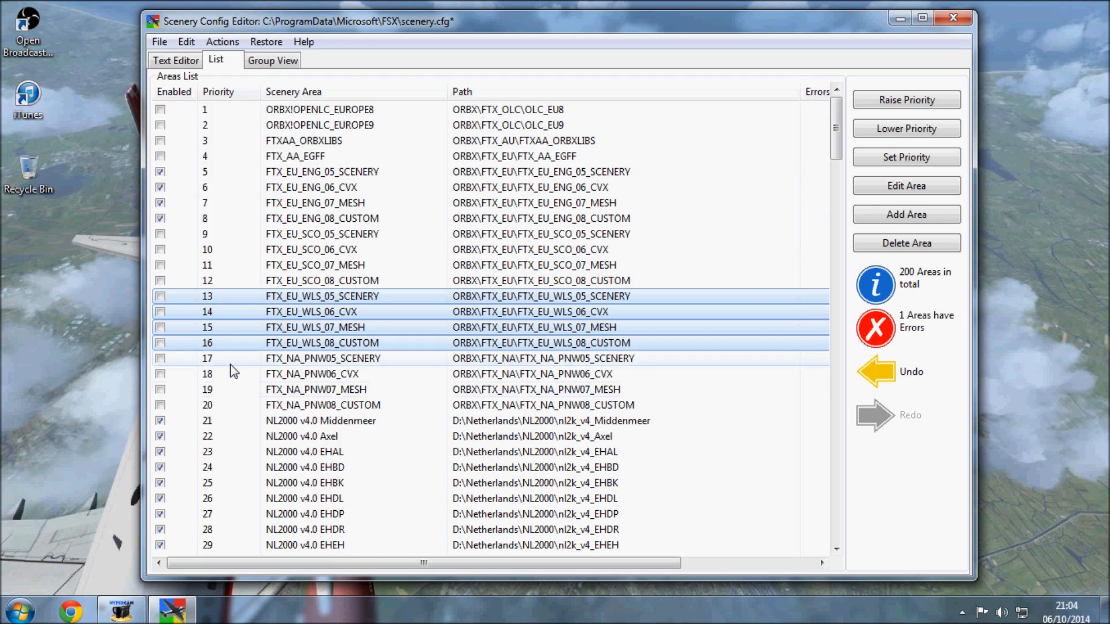
Scroll the area list and dismiss the 'Saved.' confirmation message
scroll("down", 3)
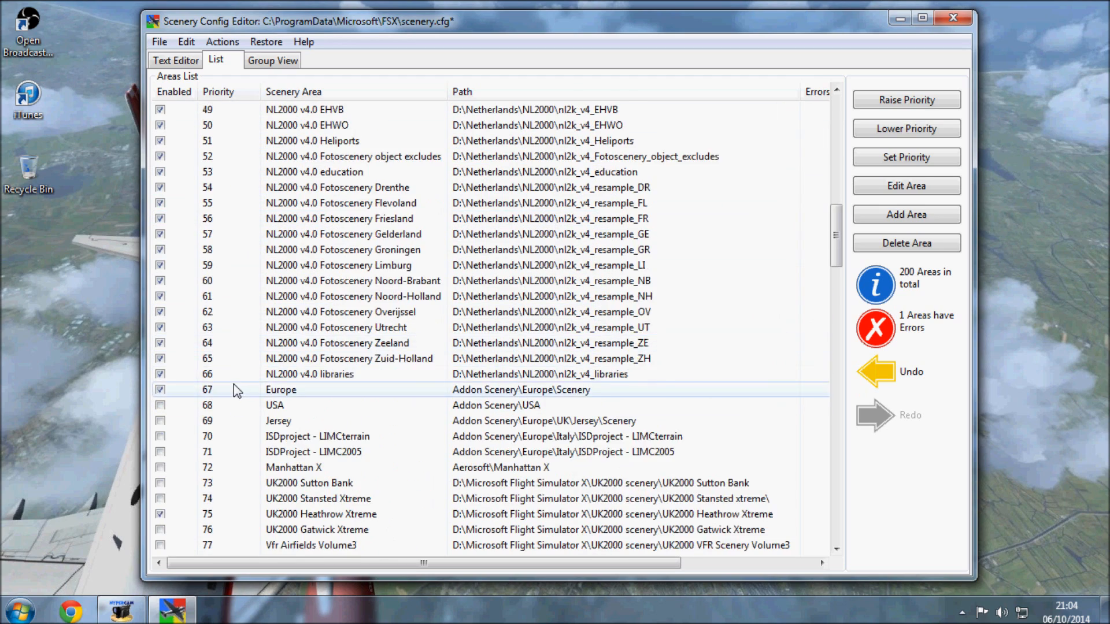
scroll("down", 3)
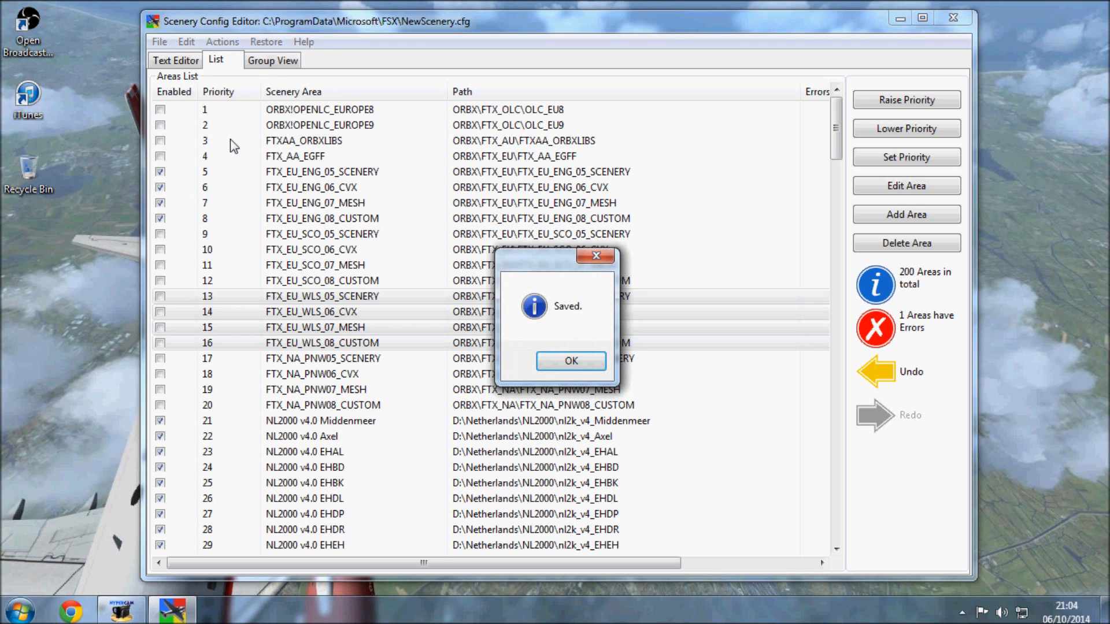
left_click(570, 360)
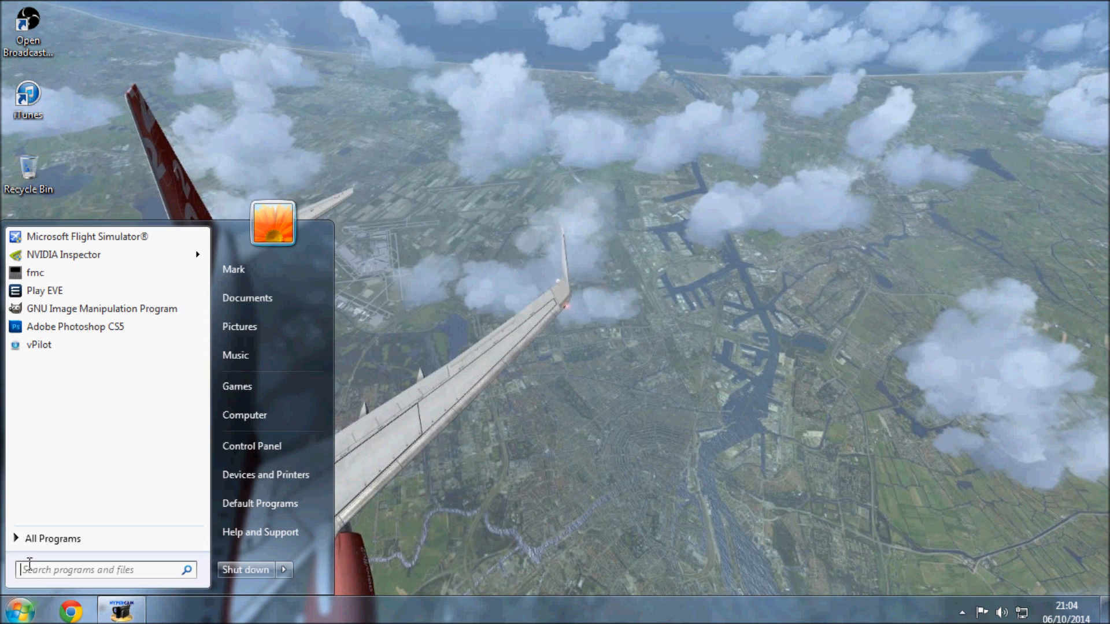
mouse_move(83, 236)
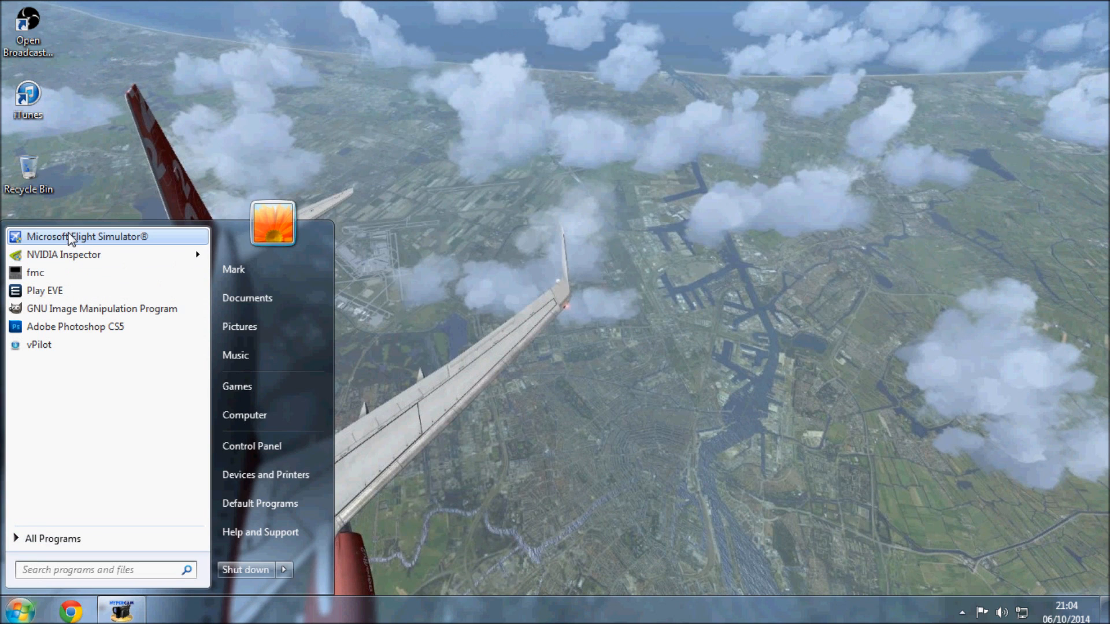
mouse_move(227, 250)
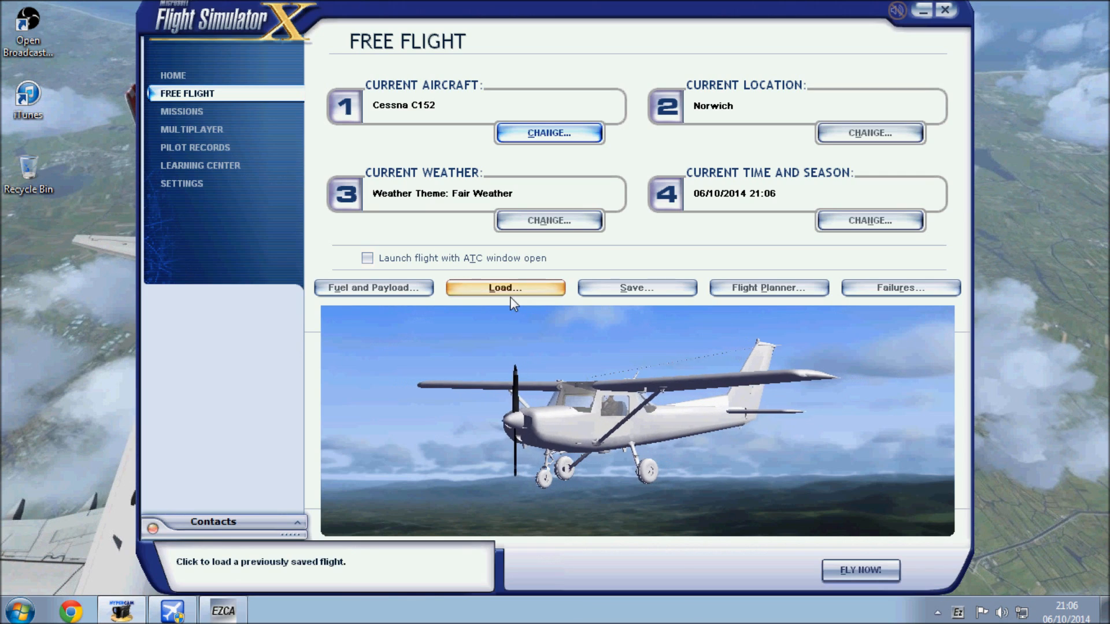
mouse_move(347, 149)
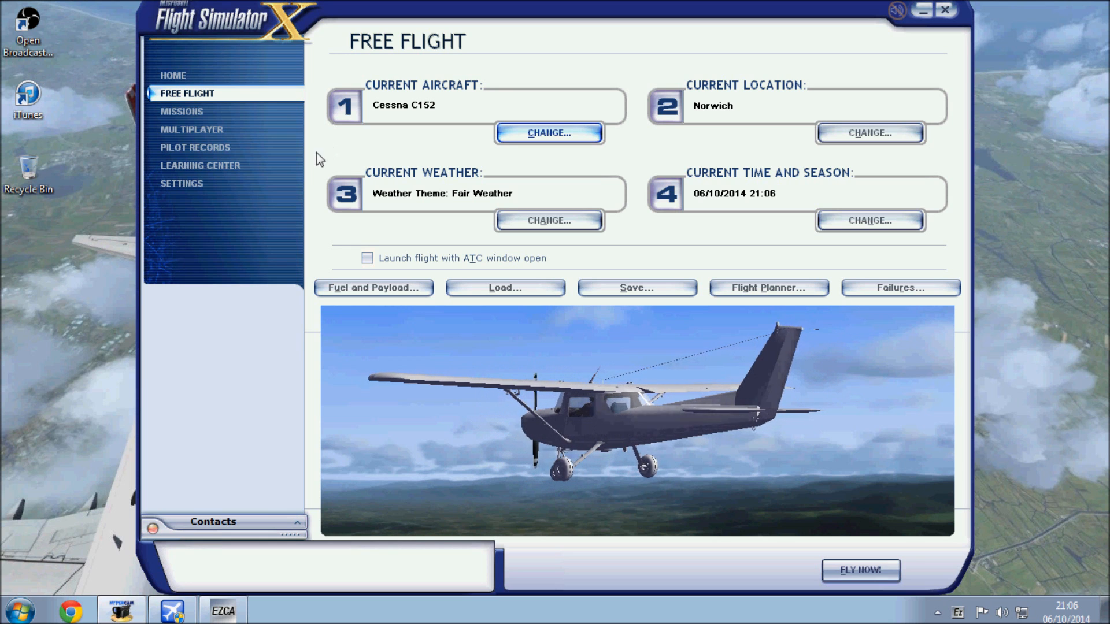
mouse_move(199, 165)
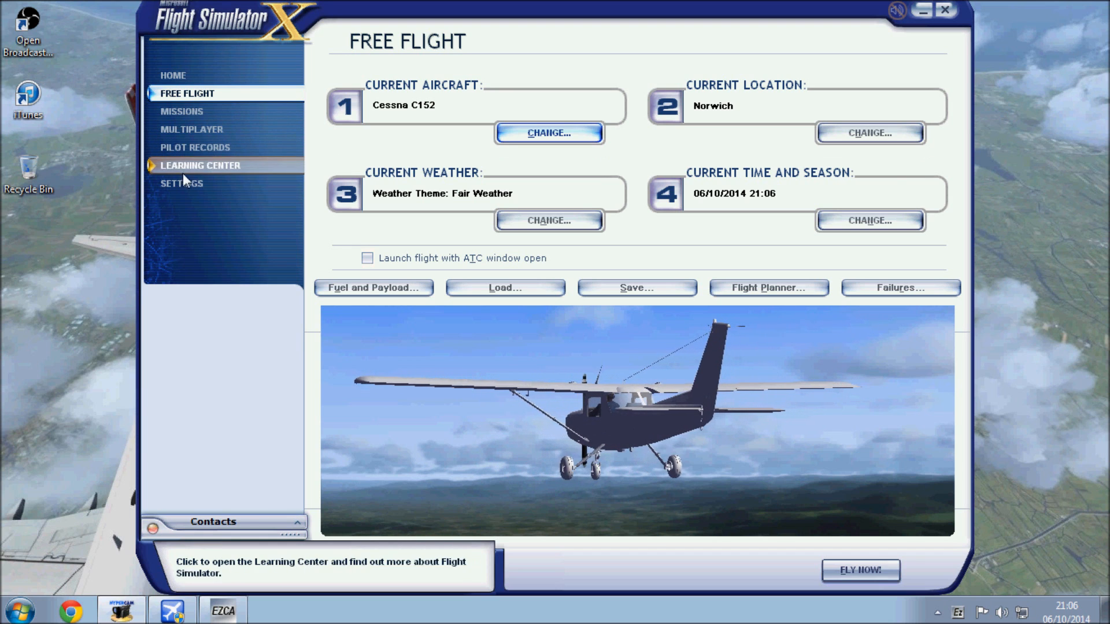
Check FSX Scenery Library for disabled Scotland, Wales and North America areas, then close it
left_click(182, 183)
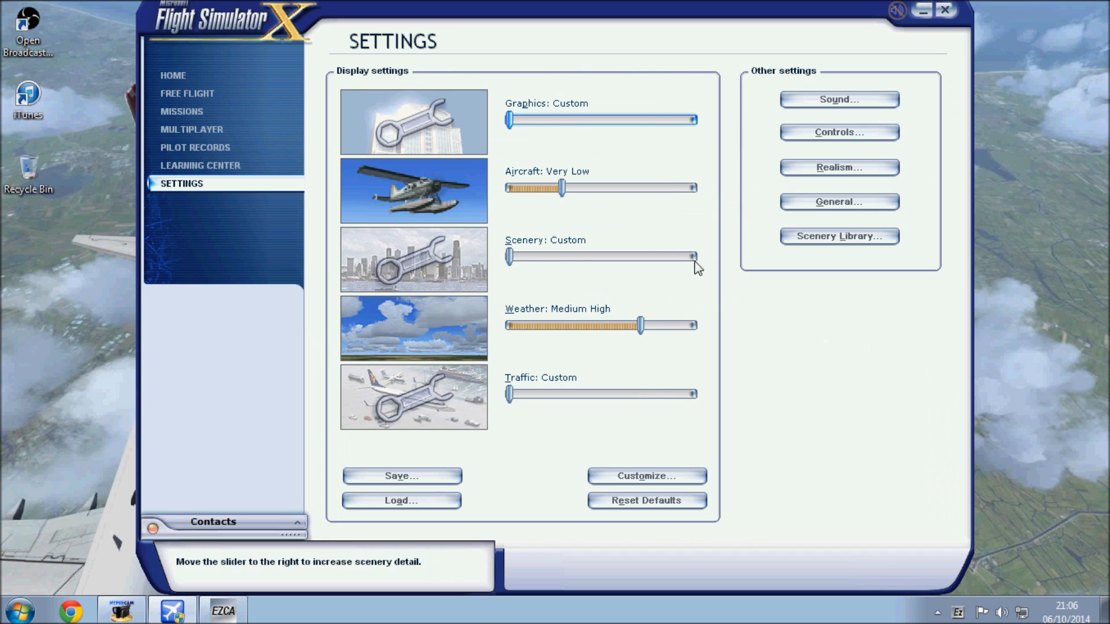
left_click(839, 236)
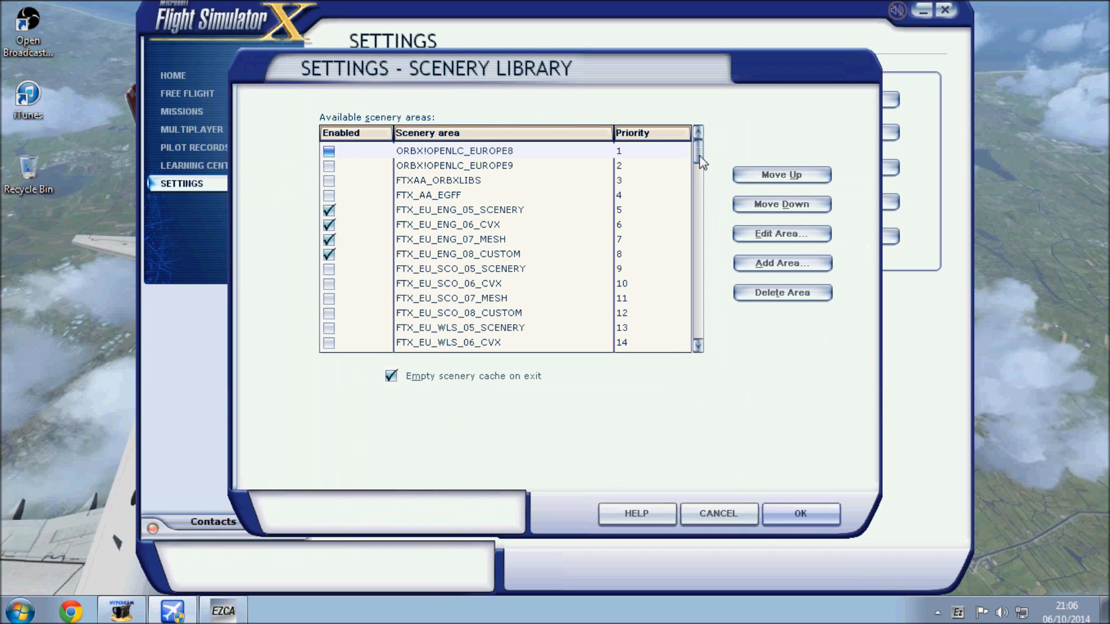
scroll("down", 3)
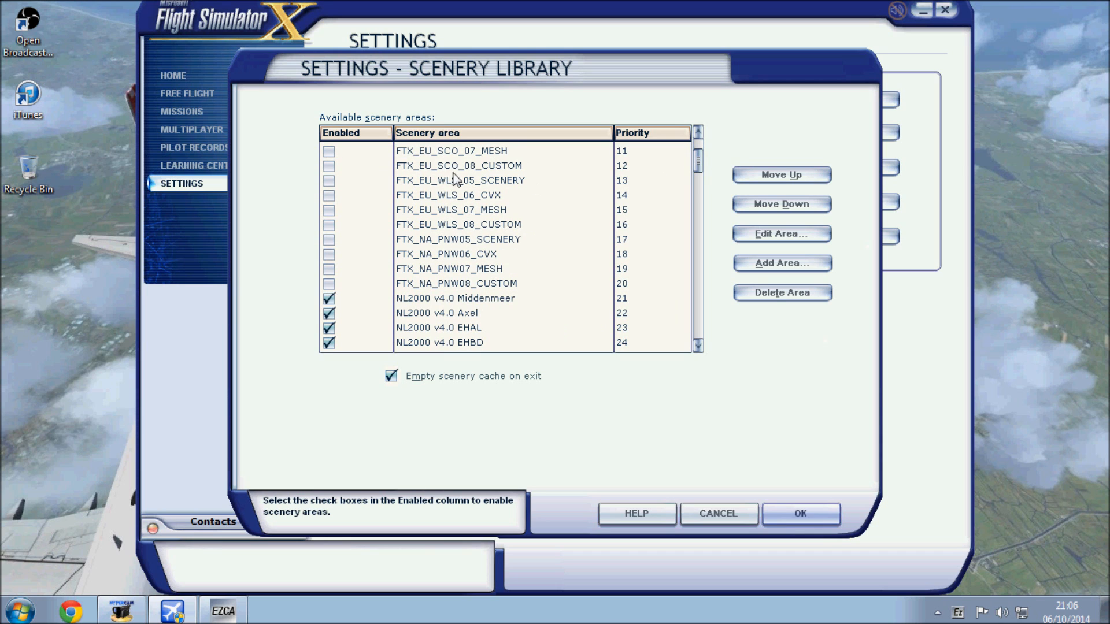
mouse_move(701, 183)
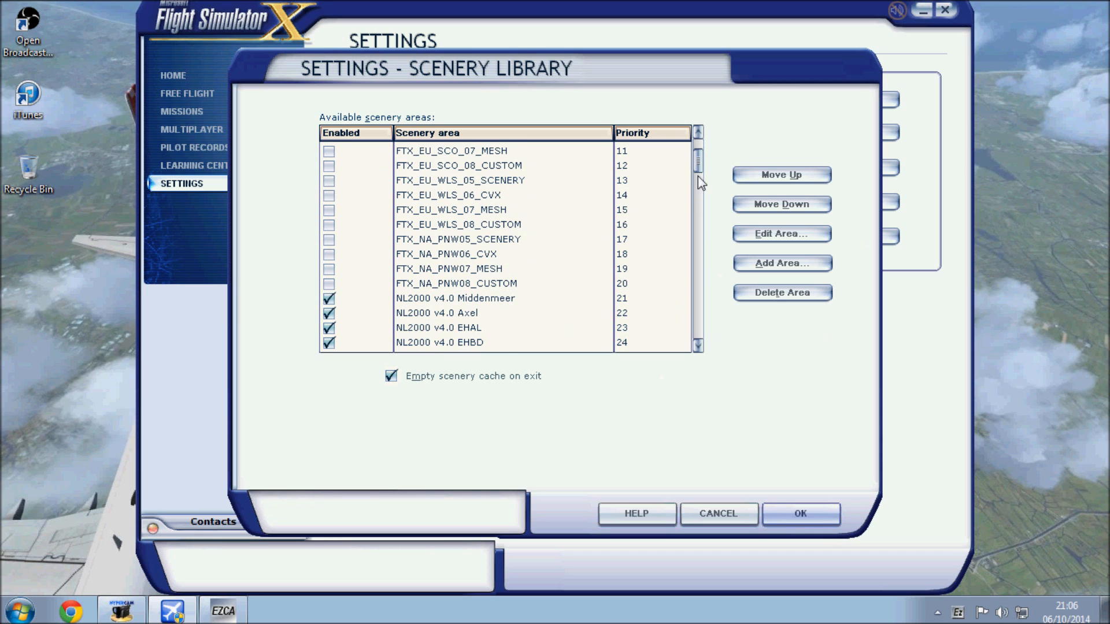
left_click_drag(697, 167, 697, 191)
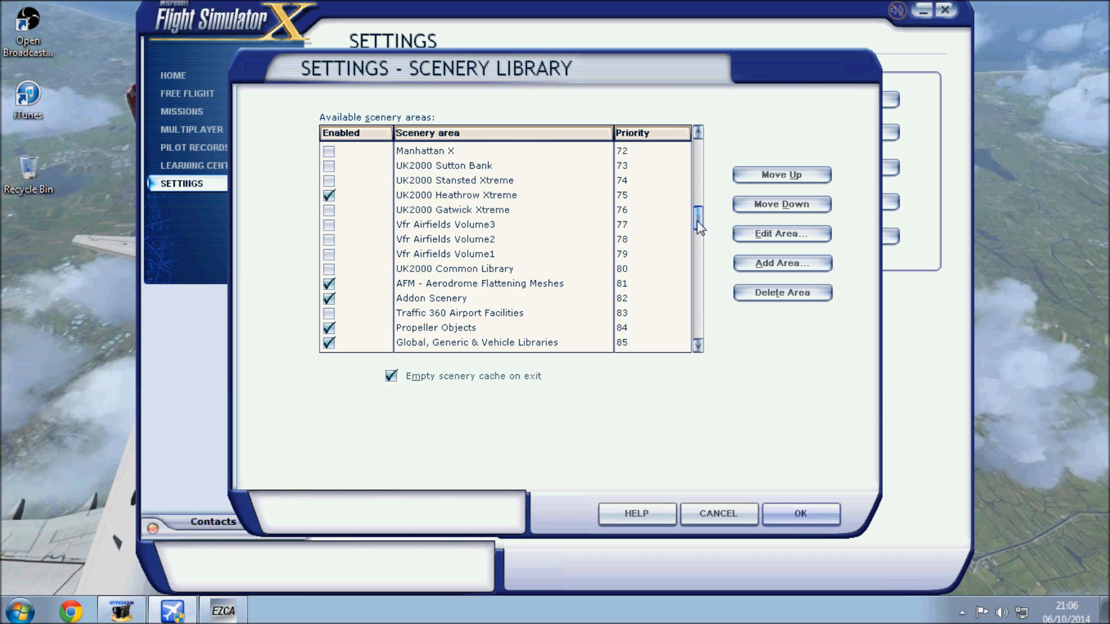
scroll("down", 3)
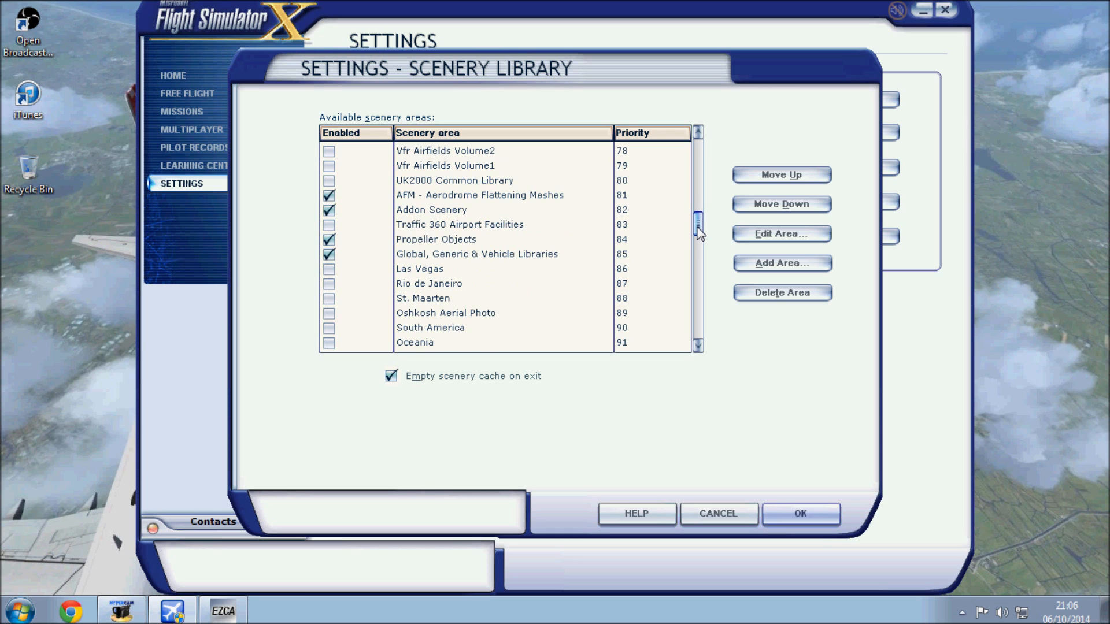
left_click_drag(697, 219, 697, 239)
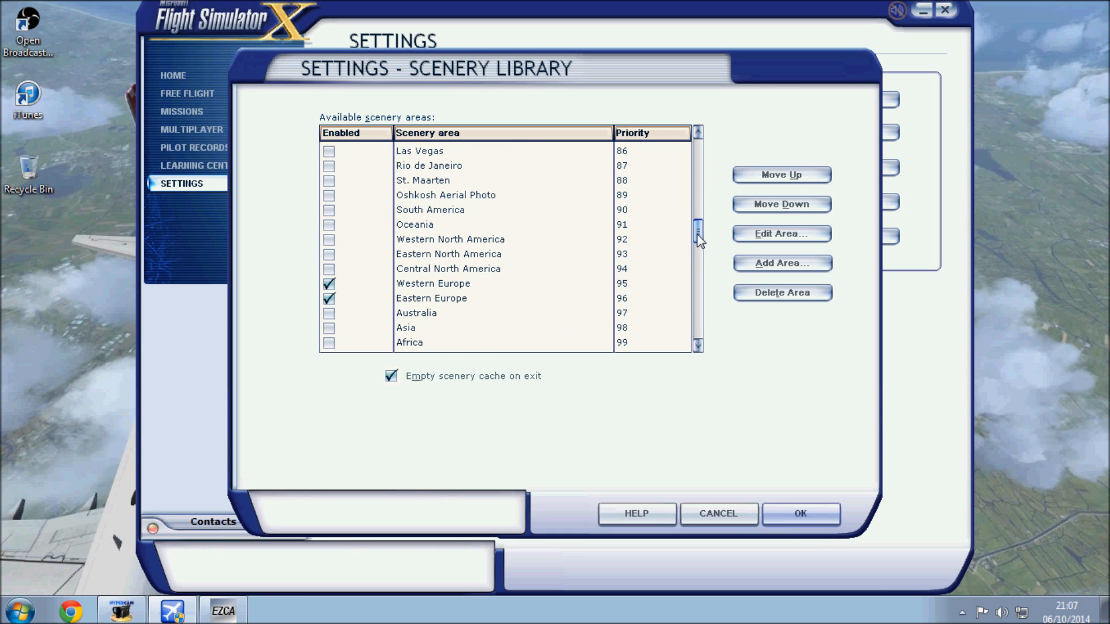
scroll("down", 3)
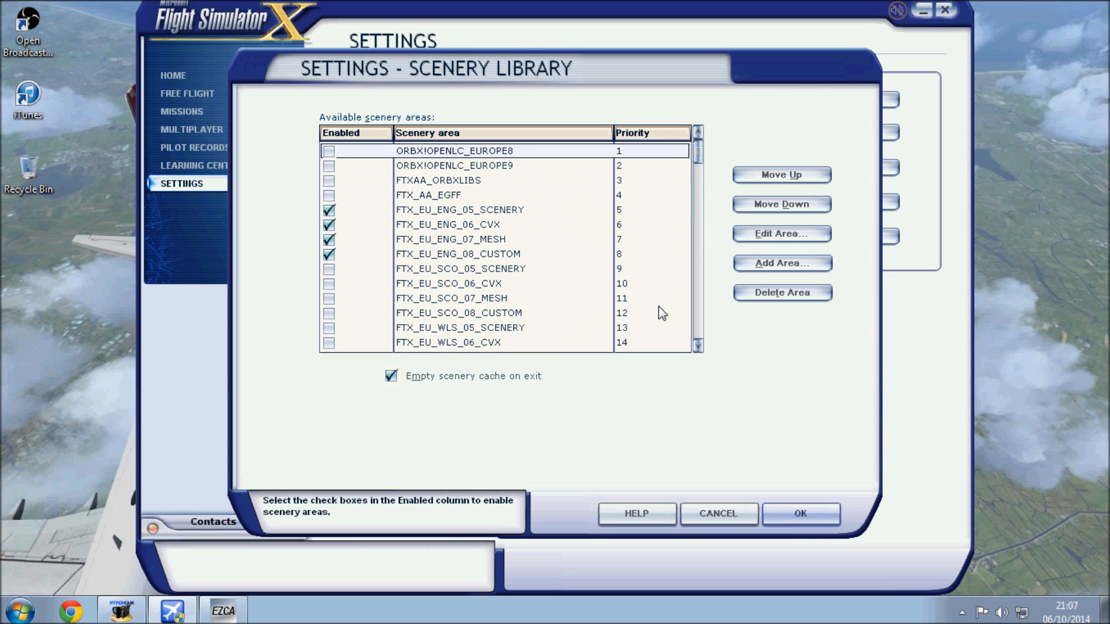
mouse_move(646, 290)
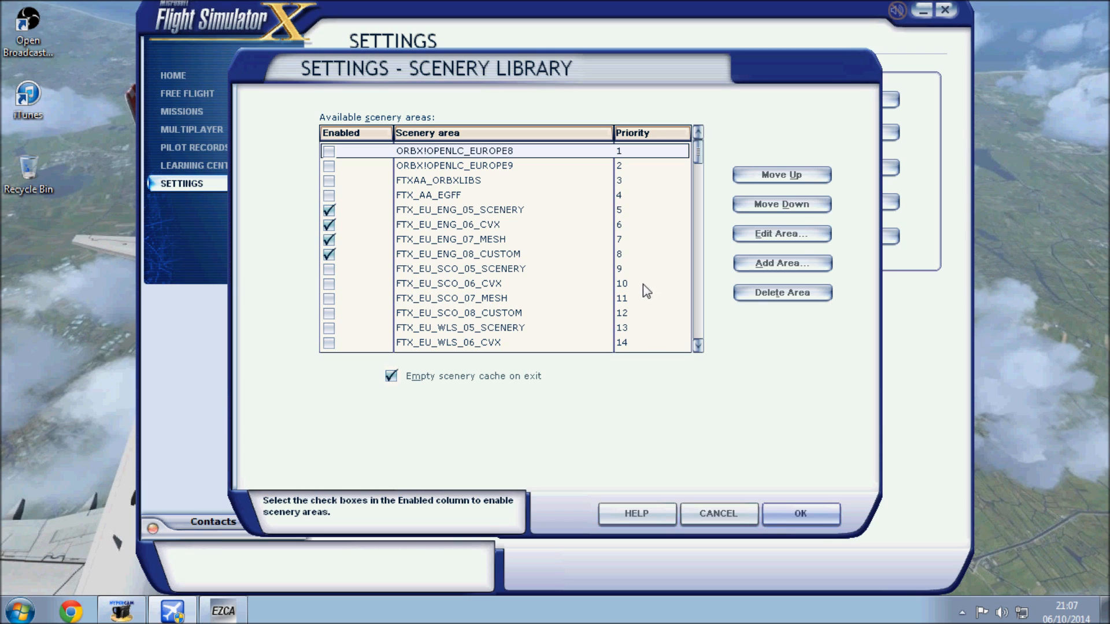
mouse_move(508, 262)
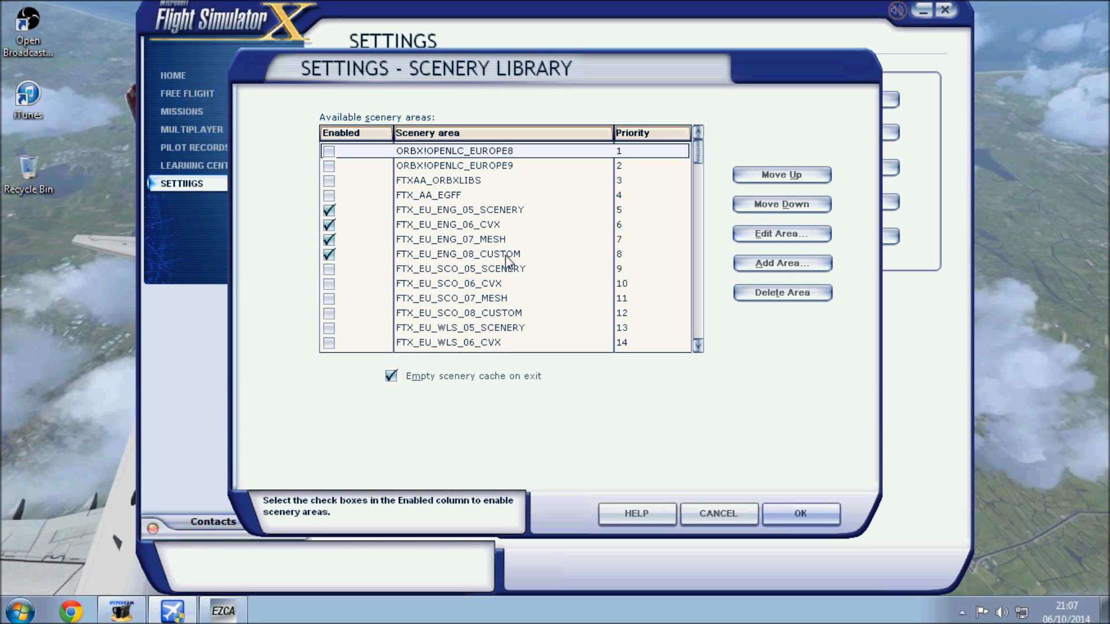
mouse_move(574, 399)
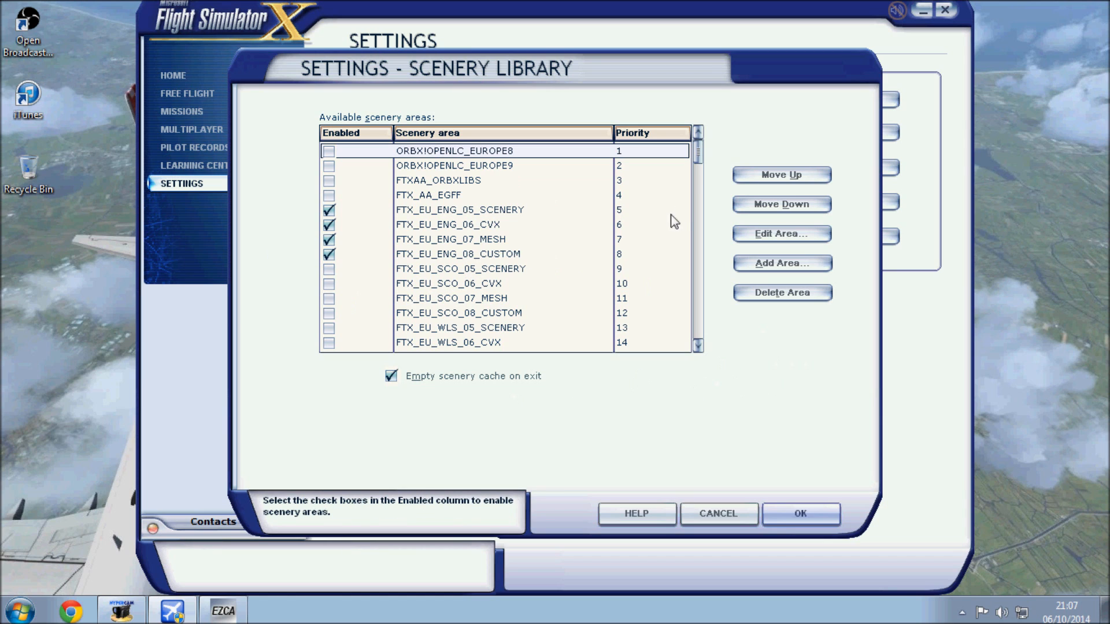
scroll("down", 3)
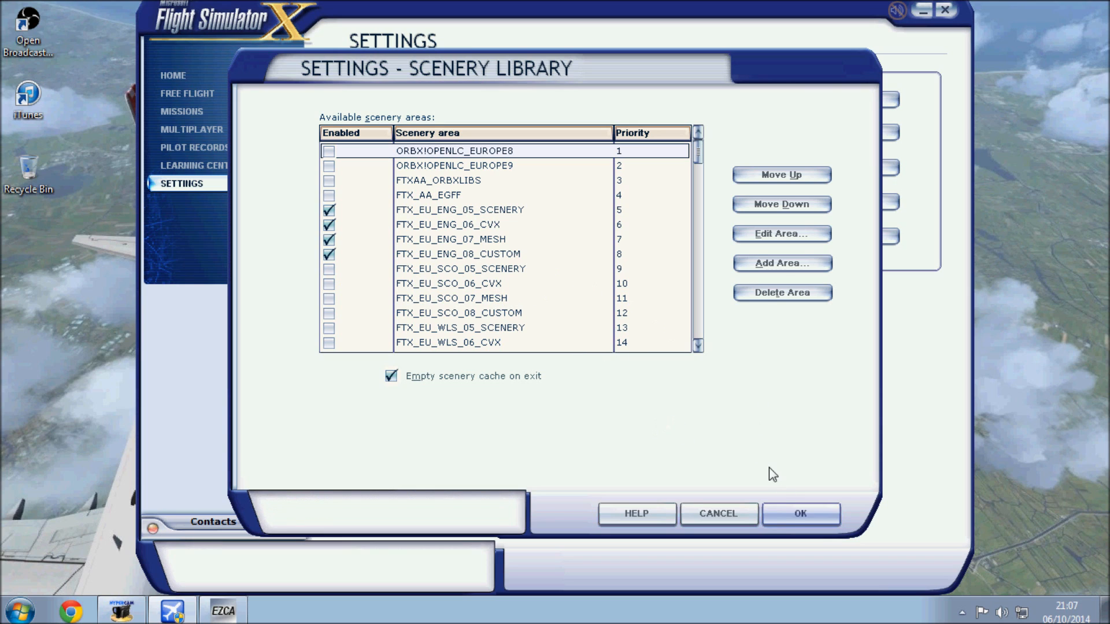
left_click(801, 513)
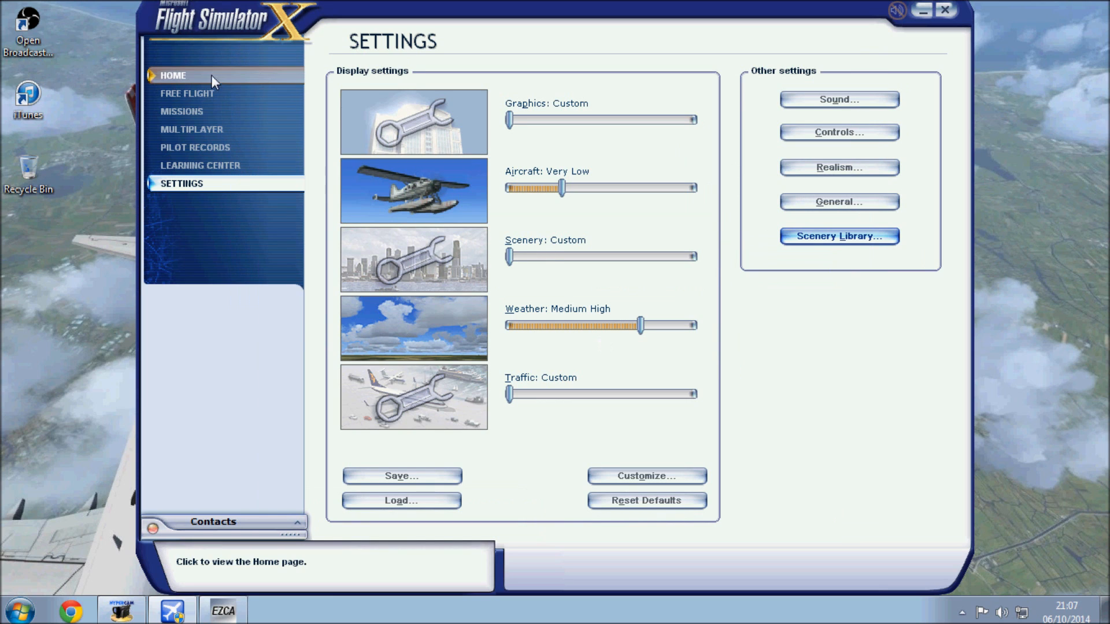
mouse_move(278, 21)
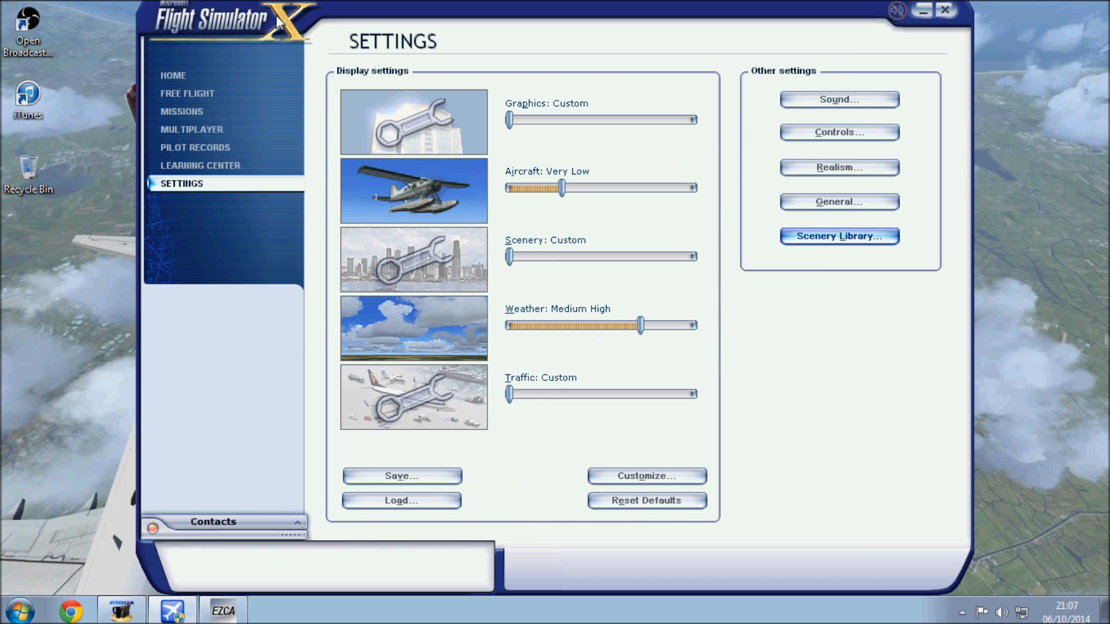
mouse_move(264, 20)
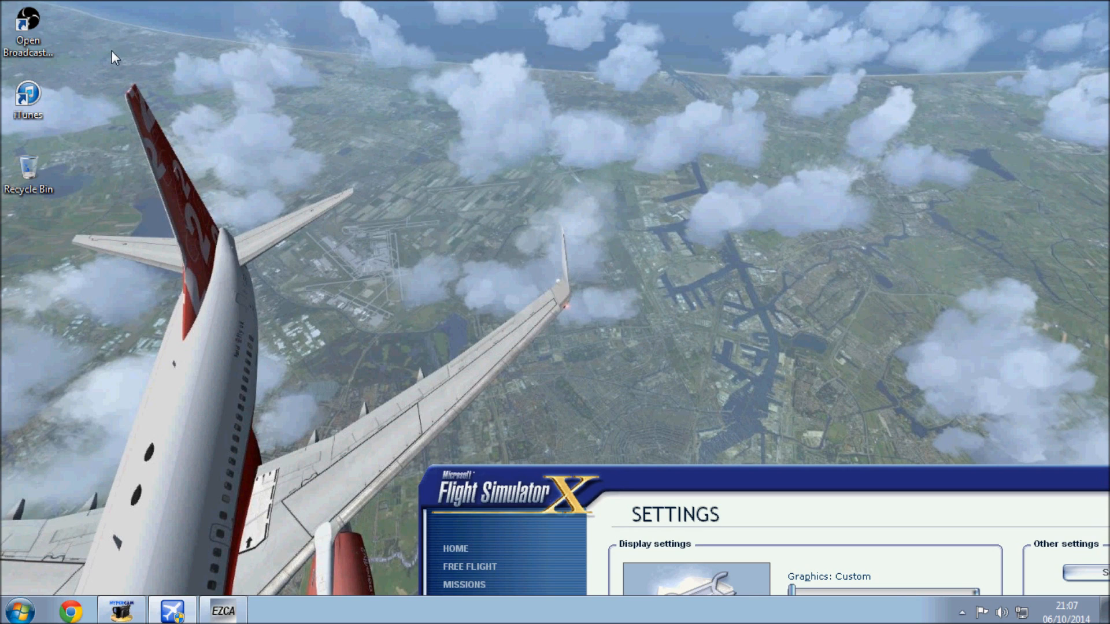
mouse_move(240, 207)
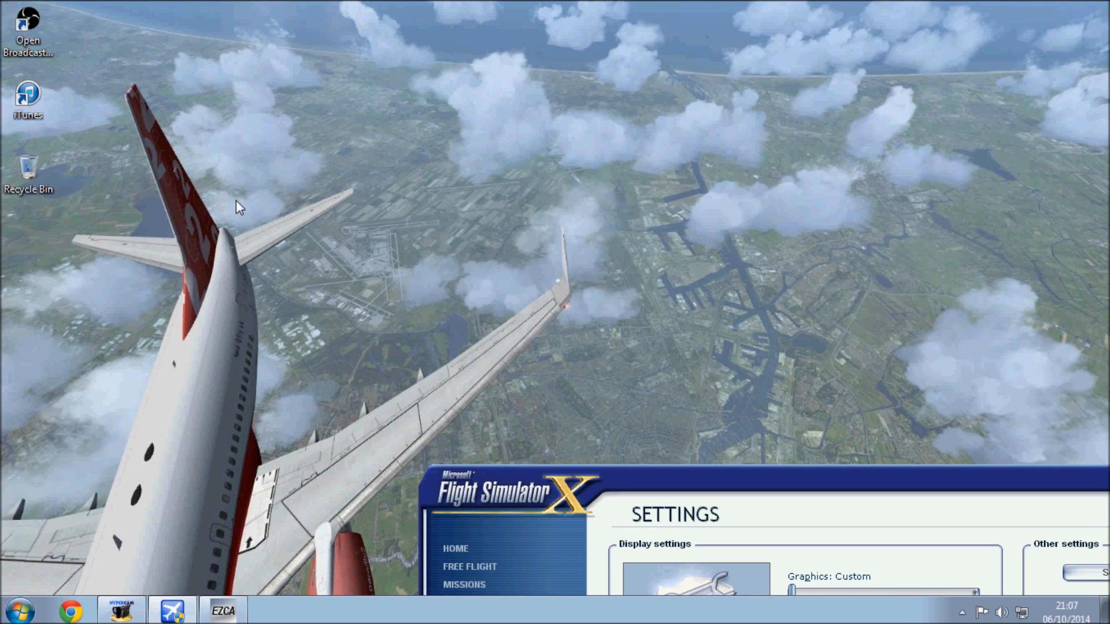
mouse_move(264, 133)
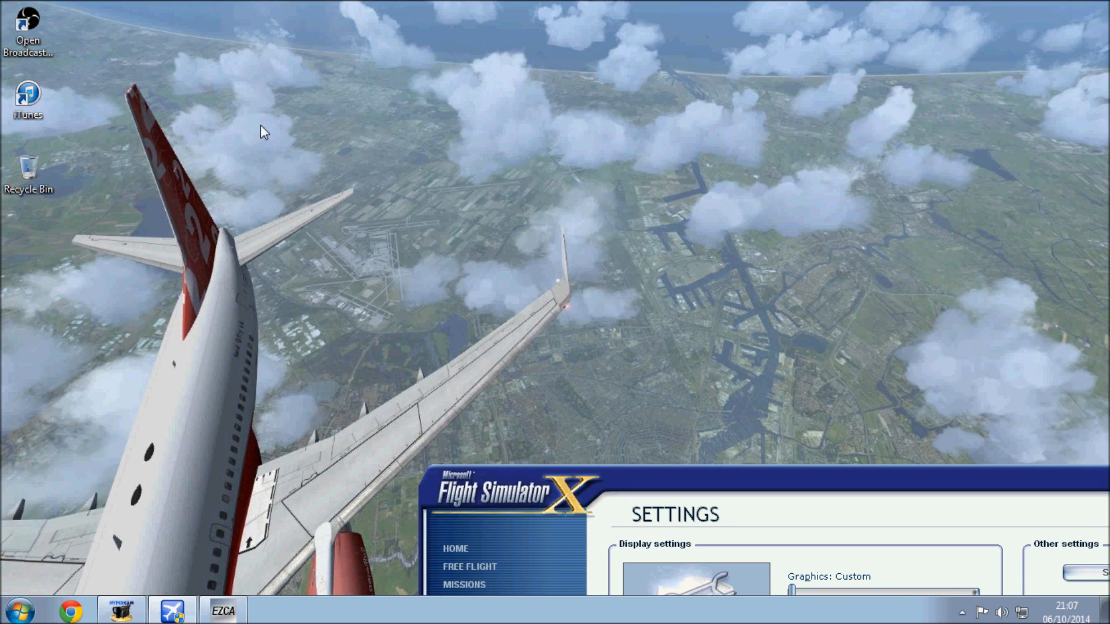
mouse_move(599, 378)
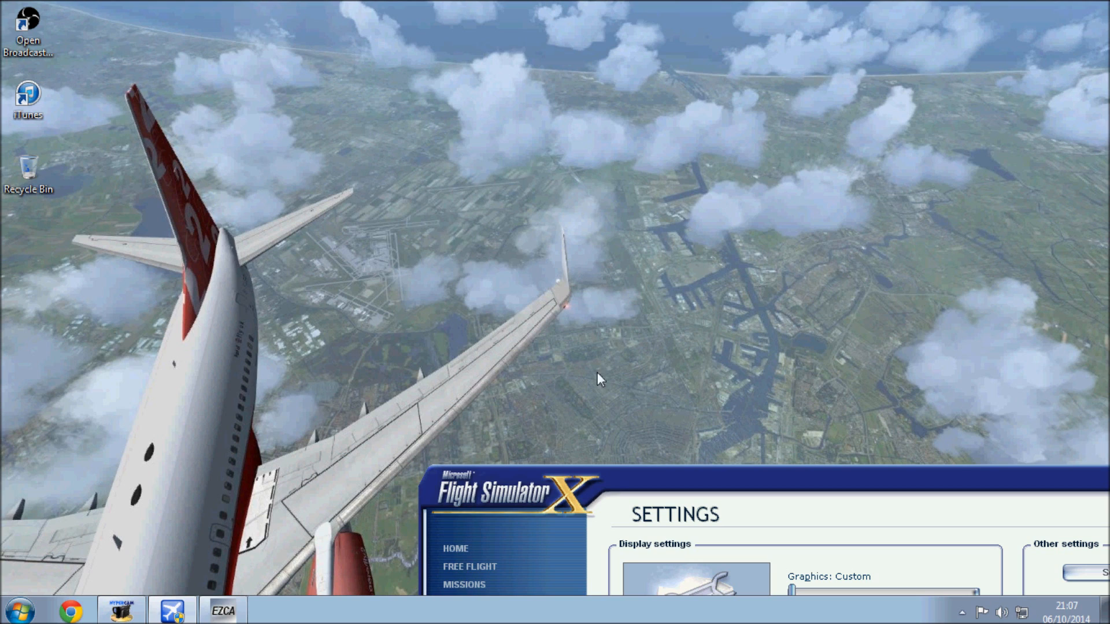
mouse_move(419, 157)
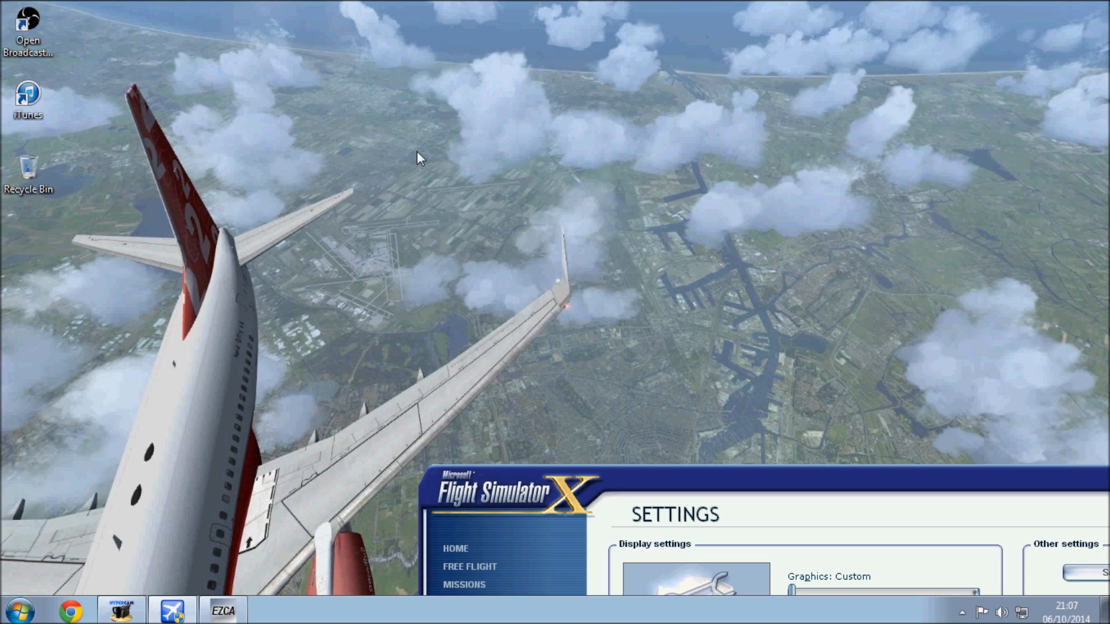
mouse_move(421, 389)
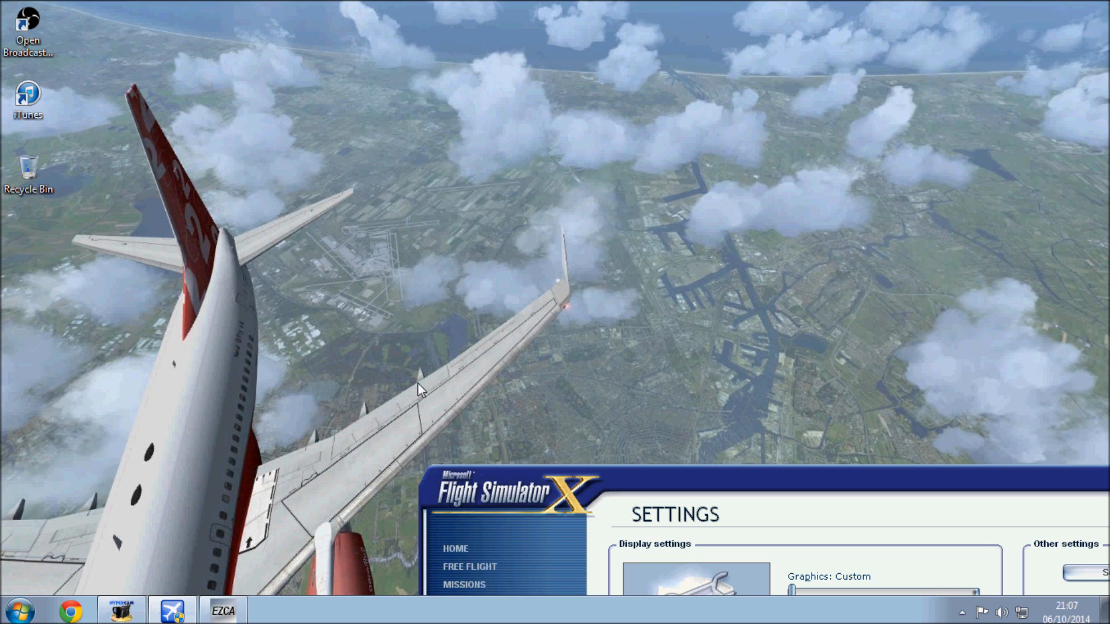